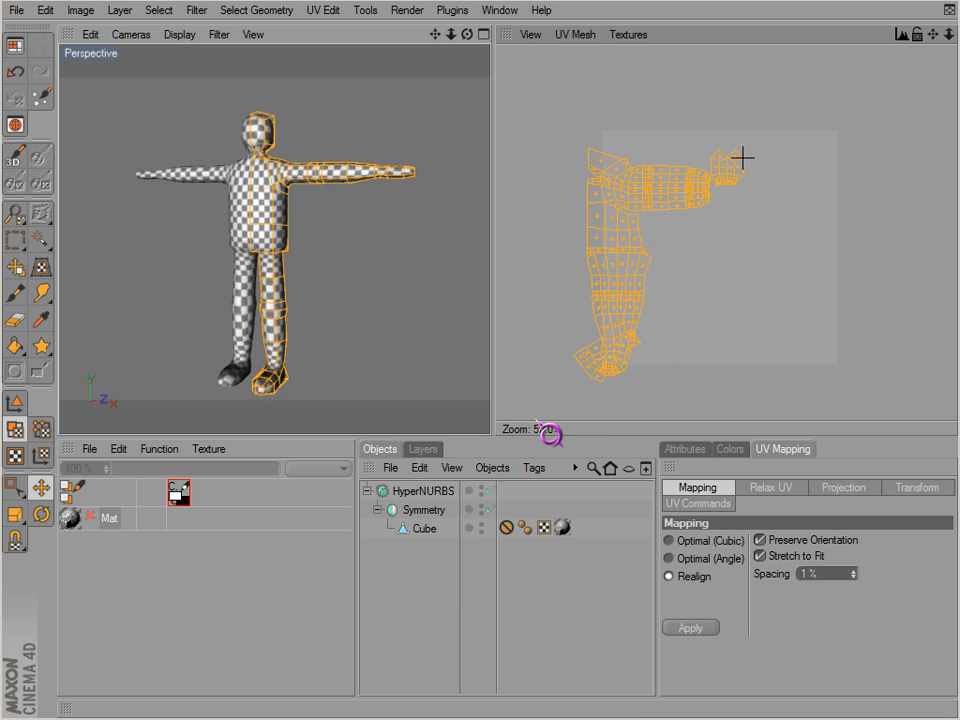
- Collapse the Symmetry object into the Cube mesh via the Object Manager context menu
{"action": "right_click", "coordinate": [424, 528]}
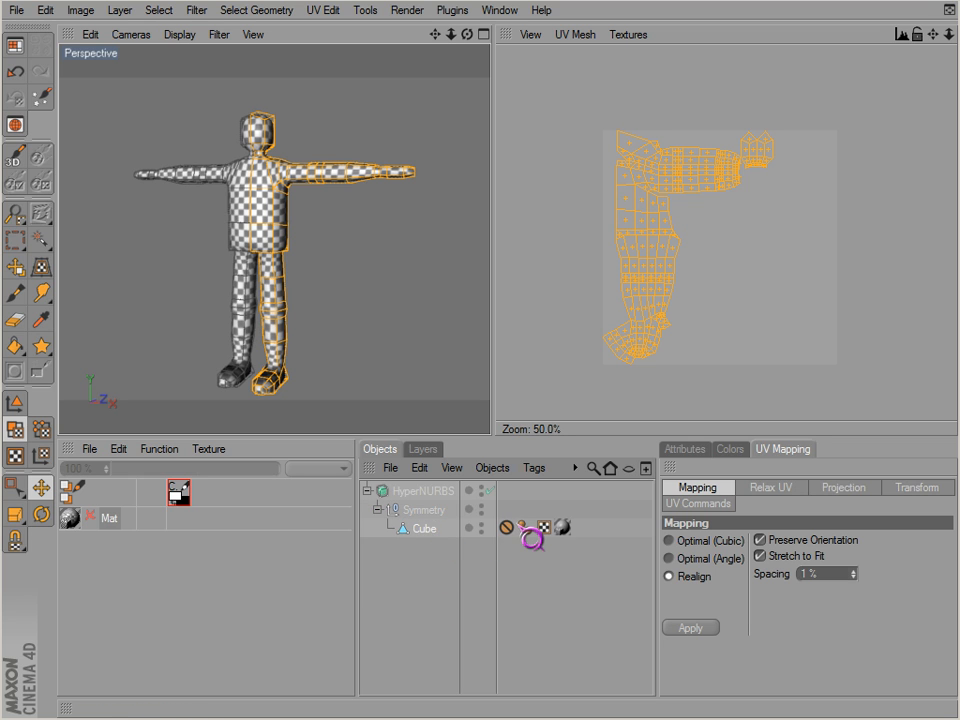
{"action": "right_click", "coordinate": [504, 528]}
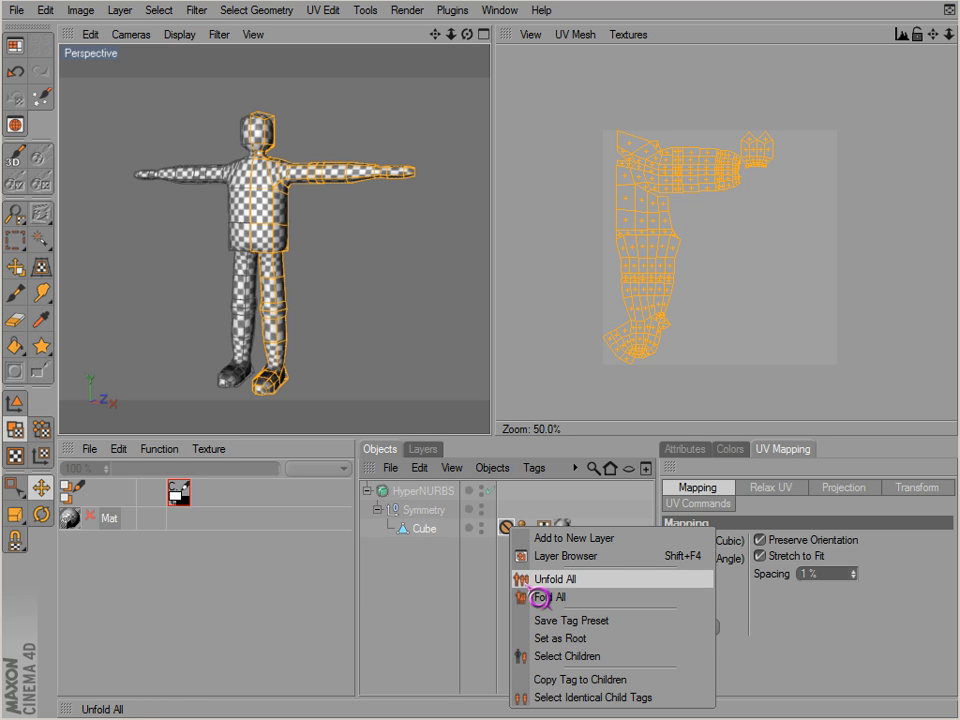
{"action": "left_click", "coordinate": [556, 580]}
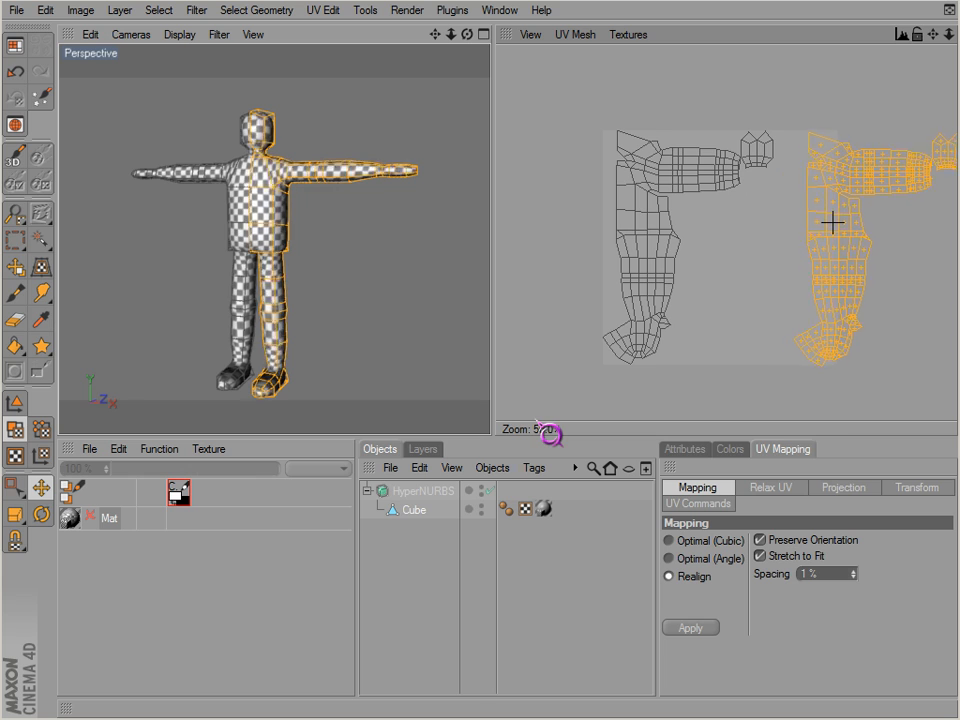
- Move one UV half toward the other in the UV Mesh view and switch to UV Commands
{"action": "scroll", "scroll_direction": "down", "scroll_amount": 3}
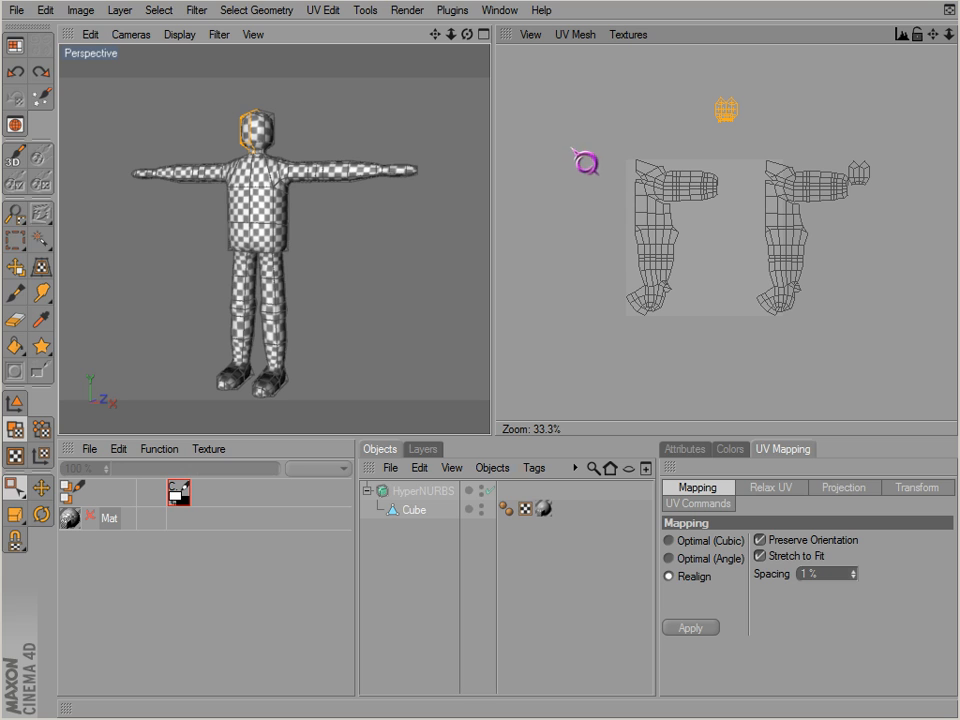
{"action": "left_click_drag", "start_coordinate": [130, 140], "coordinate": [264, 390]}
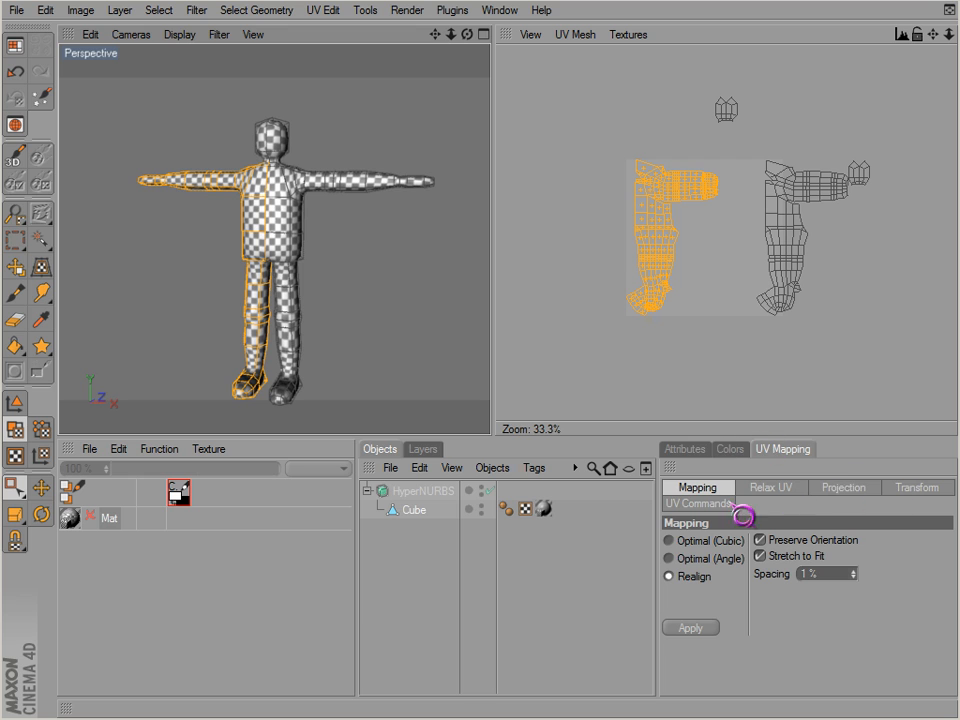
{"action": "left_click", "coordinate": [696, 504]}
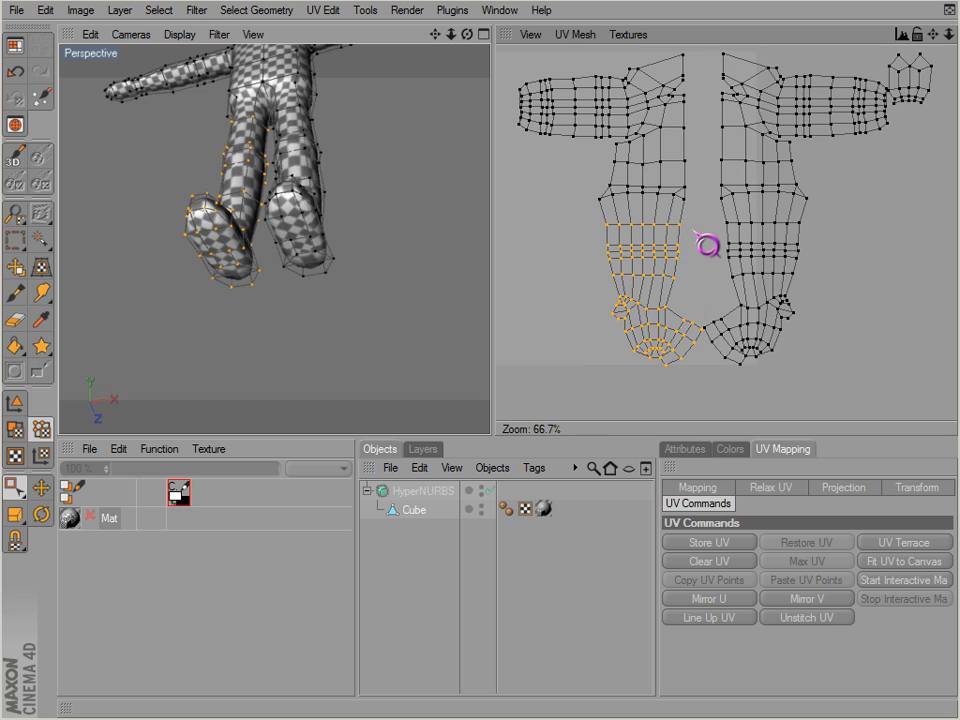
- Drag the centre UV points so both halves meet along the middle seam
{"action": "left_click_drag", "start_coordinate": [708, 244], "coordinate": [548, 436]}
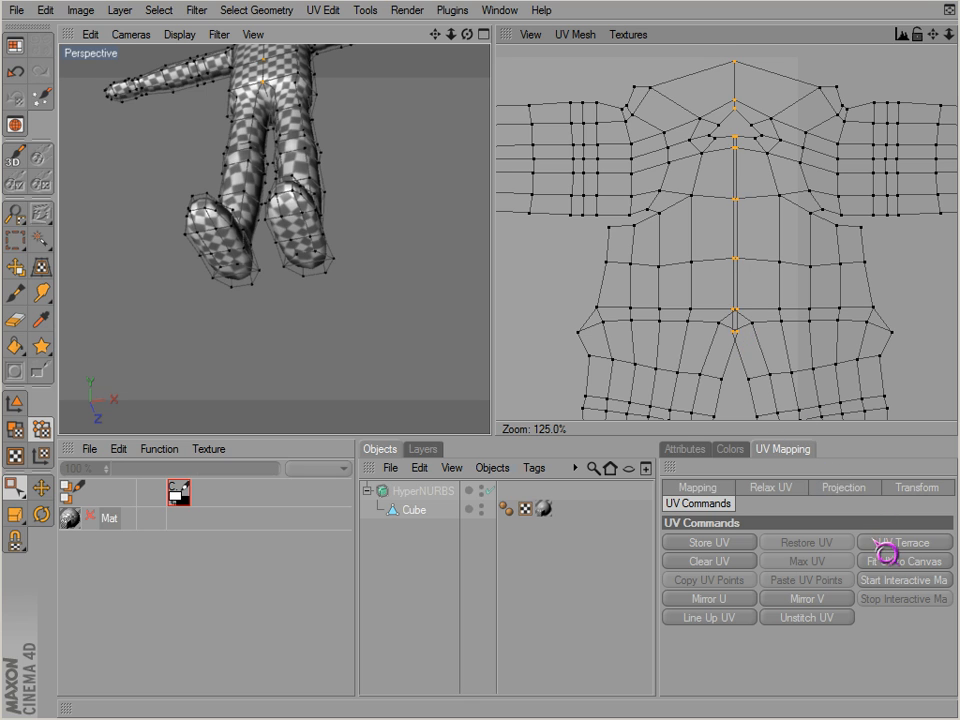
- Fit the joined UVs to the canvas and select the lower leg polygons for relaxing
{"action": "left_click", "coordinate": [902, 560]}
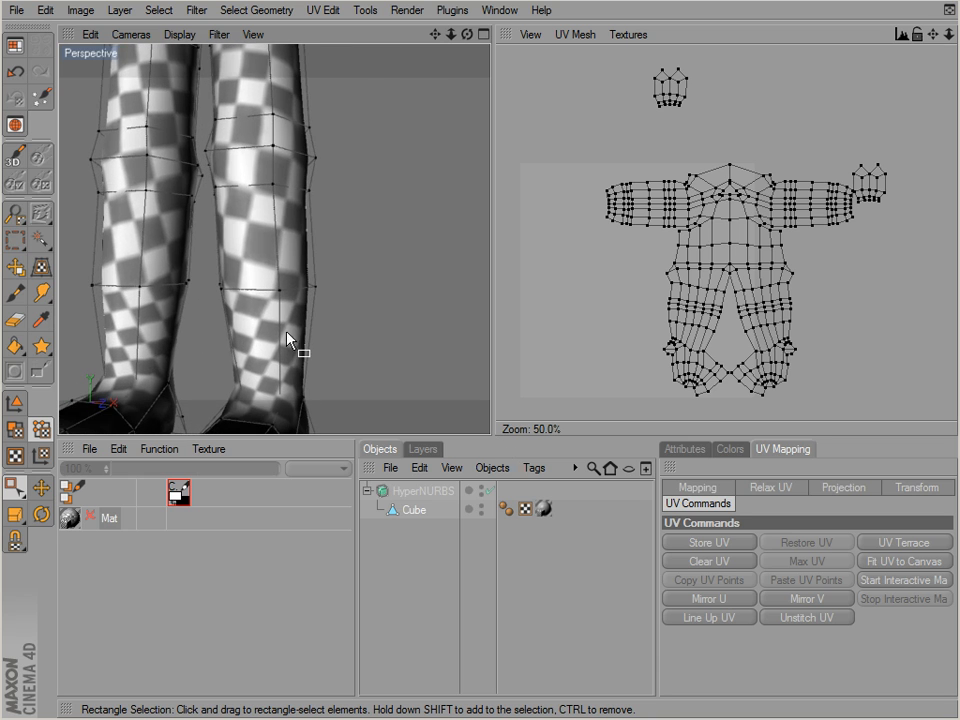
{"action": "left_click", "coordinate": [30, 450]}
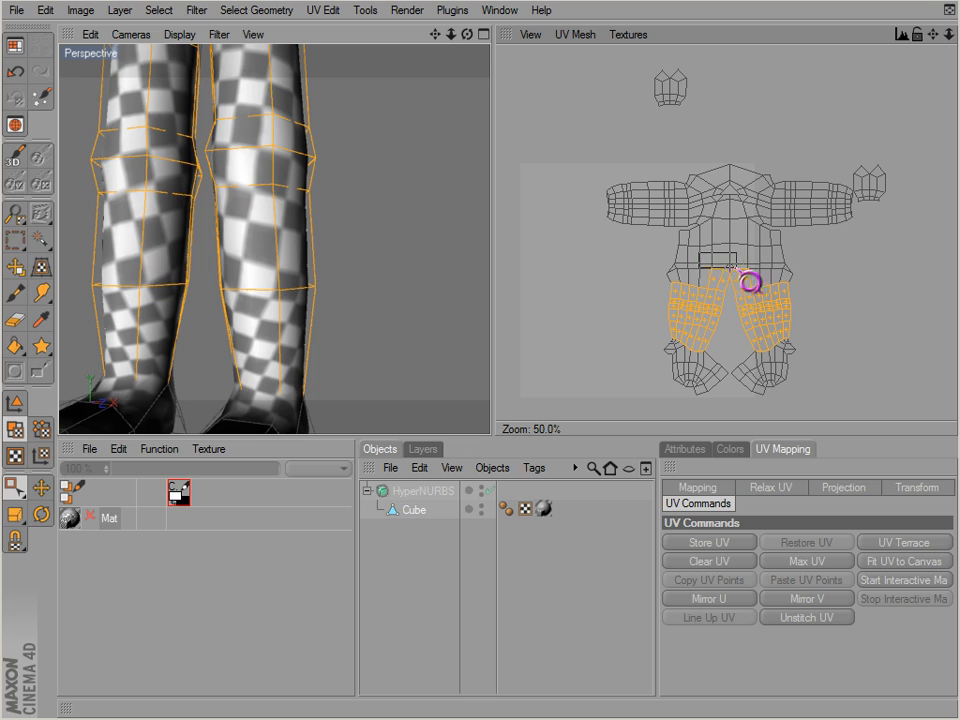
{"action": "left_click", "coordinate": [772, 488]}
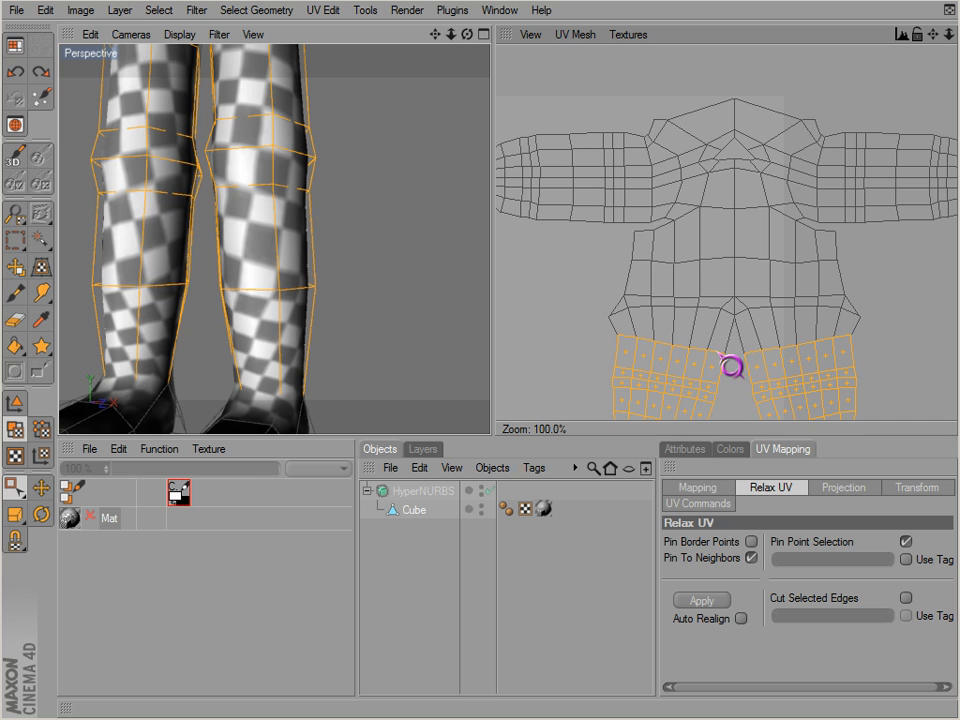
- Relax the lower leg UVs with Auto Realign enabled, then clear the selection
{"action": "left_click", "coordinate": [700, 600]}
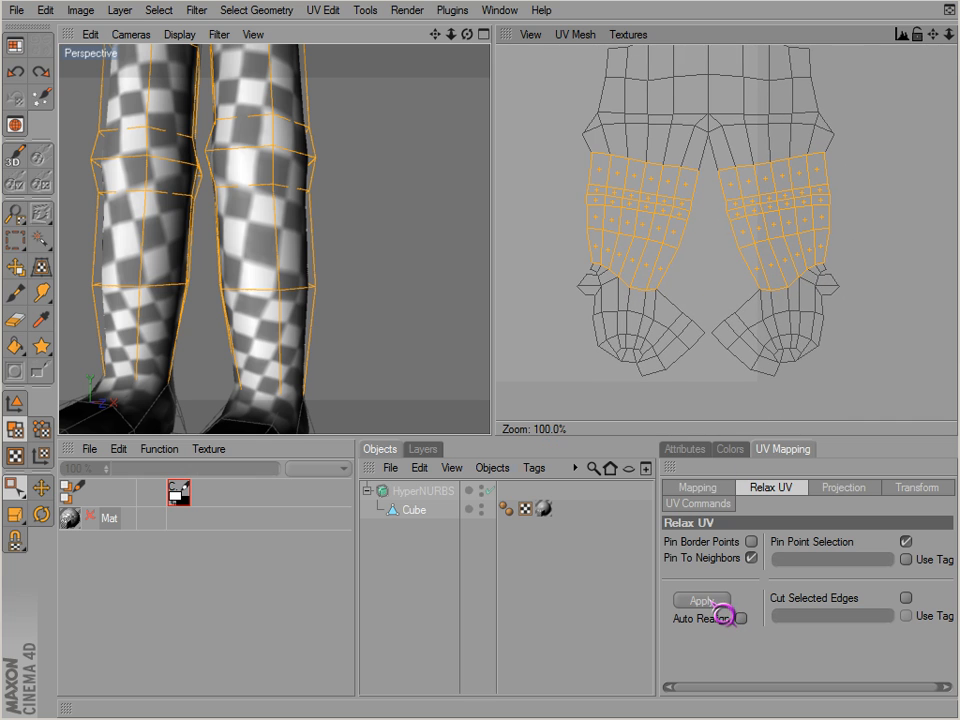
{"action": "left_click", "coordinate": [702, 600]}
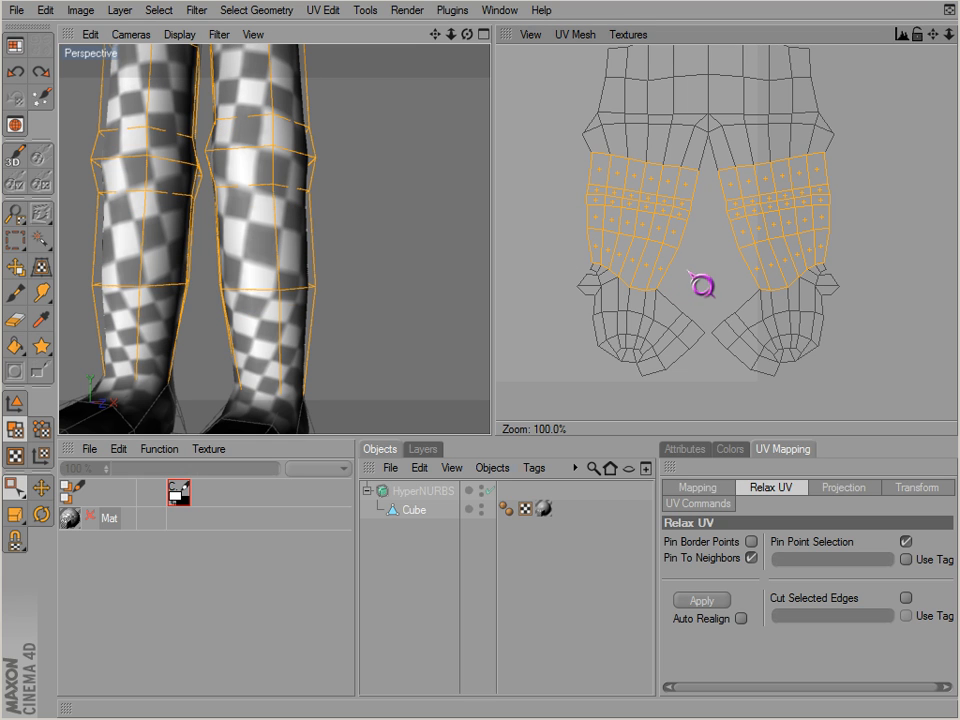
{"action": "left_click", "coordinate": [700, 600]}
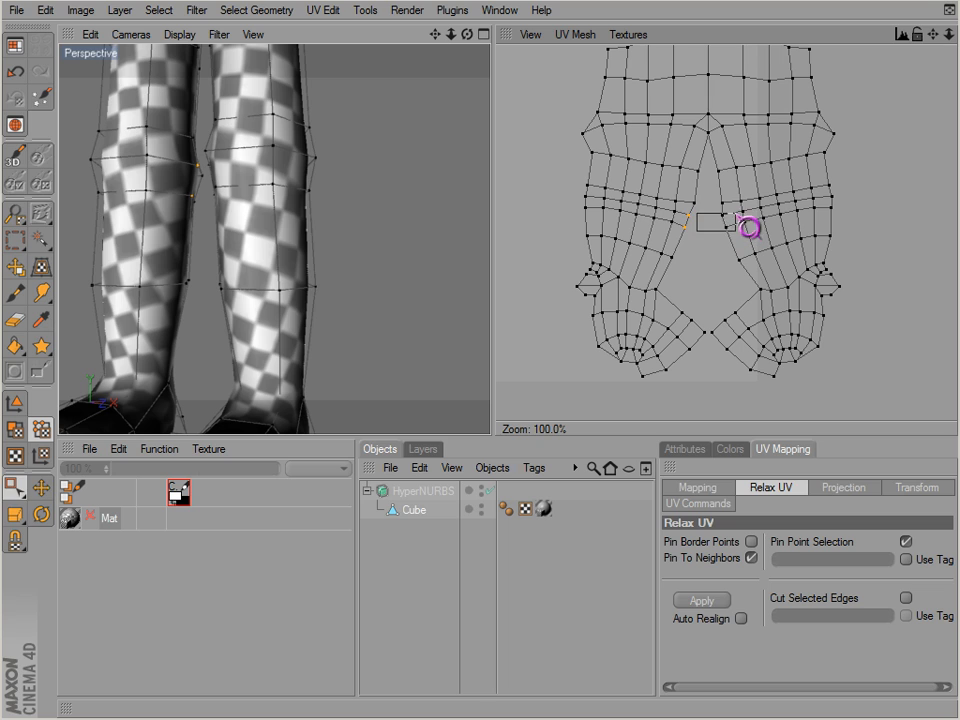
- Rectangle-select the group of UV points at the layout centre
{"action": "left_click_drag", "start_coordinate": [750, 224], "coordinate": [750, 264]}
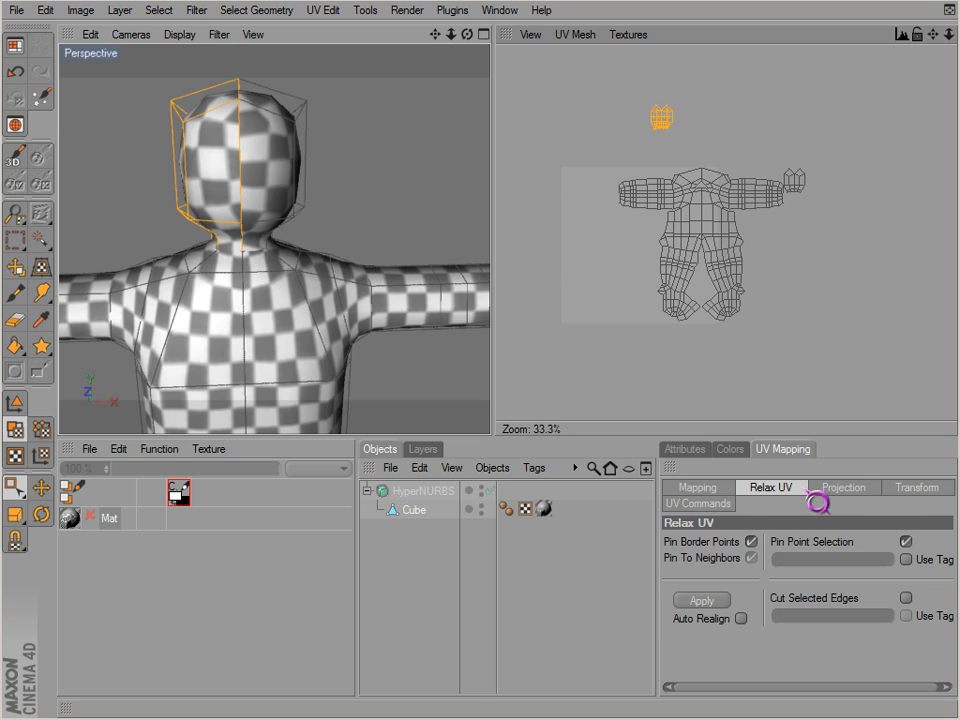
- Select the head's polygons and relax the head UV island
{"action": "left_click", "coordinate": [696, 504]}
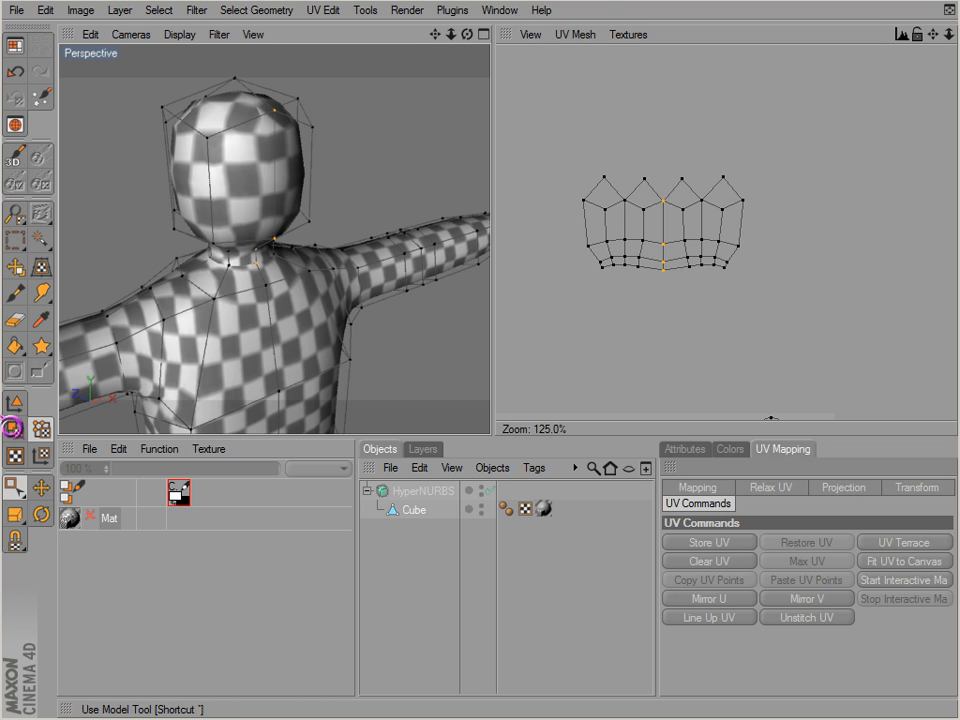
{"action": "left_click", "coordinate": [772, 488]}
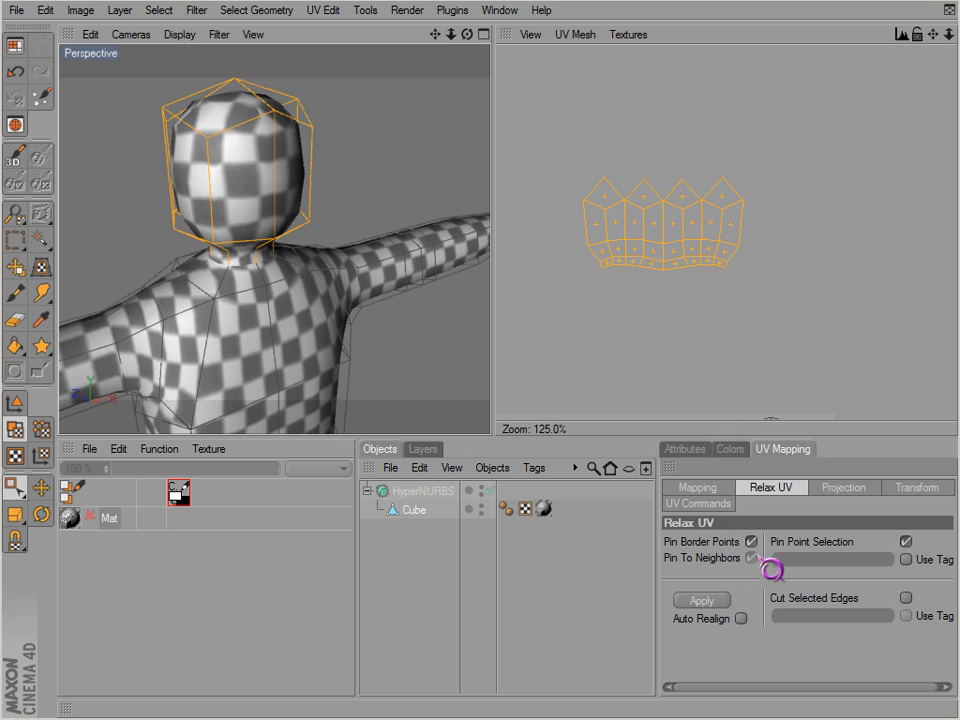
{"action": "left_click", "coordinate": [752, 556]}
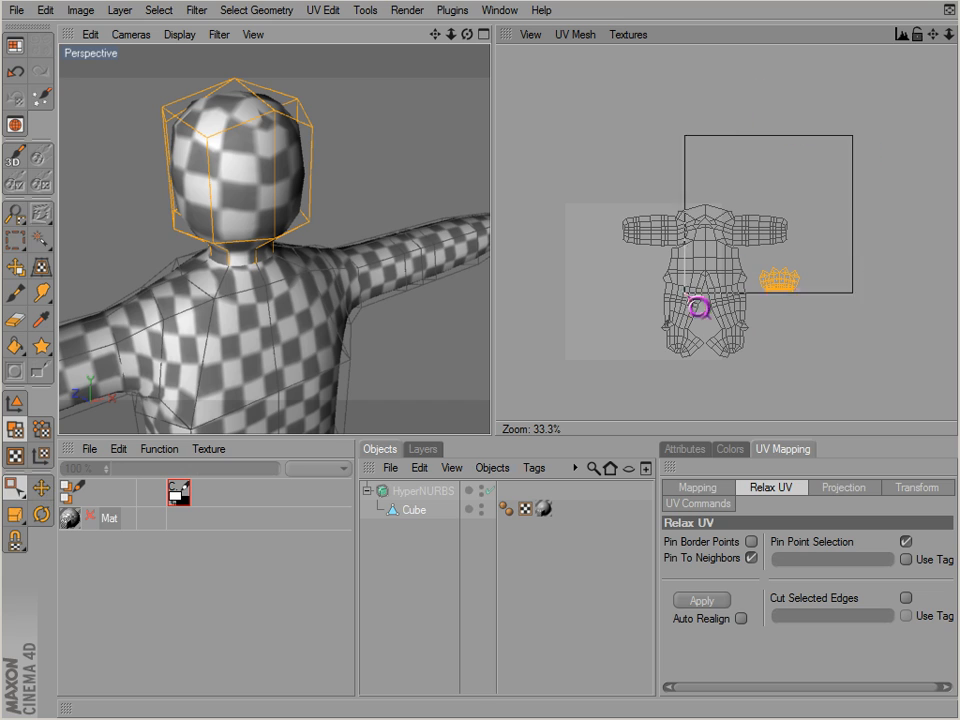
{"action": "left_click", "coordinate": [696, 488]}
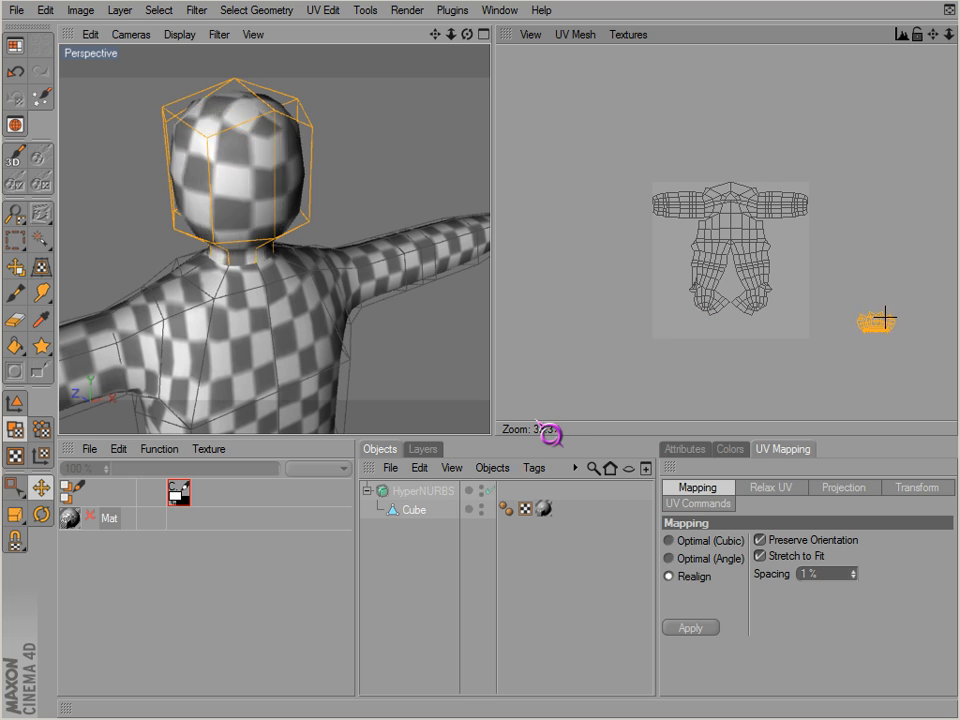
{"action": "left_click", "coordinate": [690, 628]}
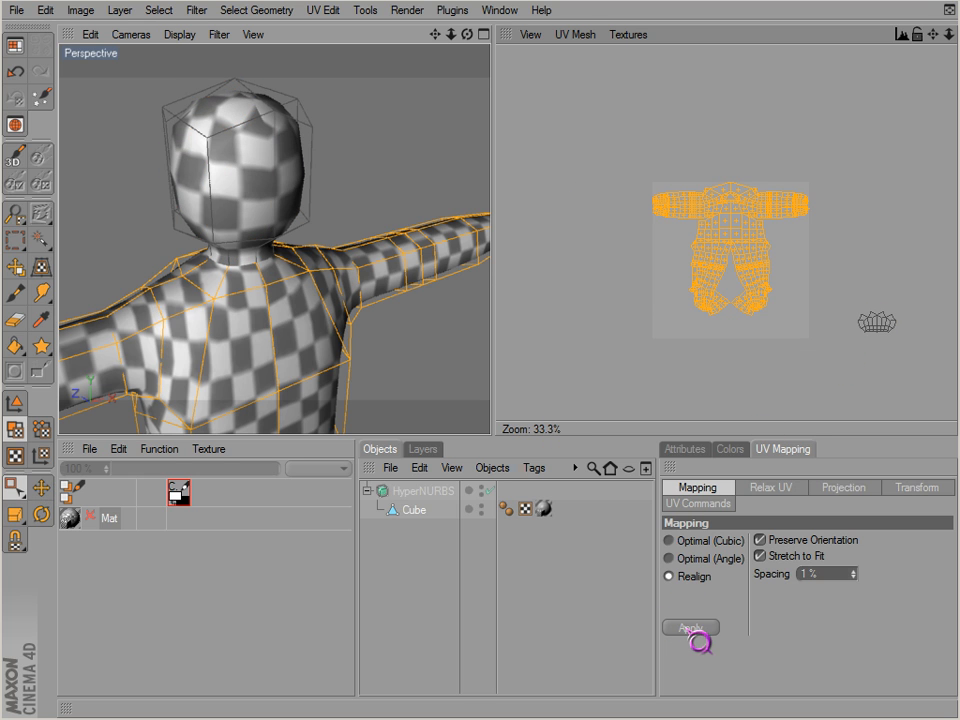
{"action": "left_click", "coordinate": [690, 628]}
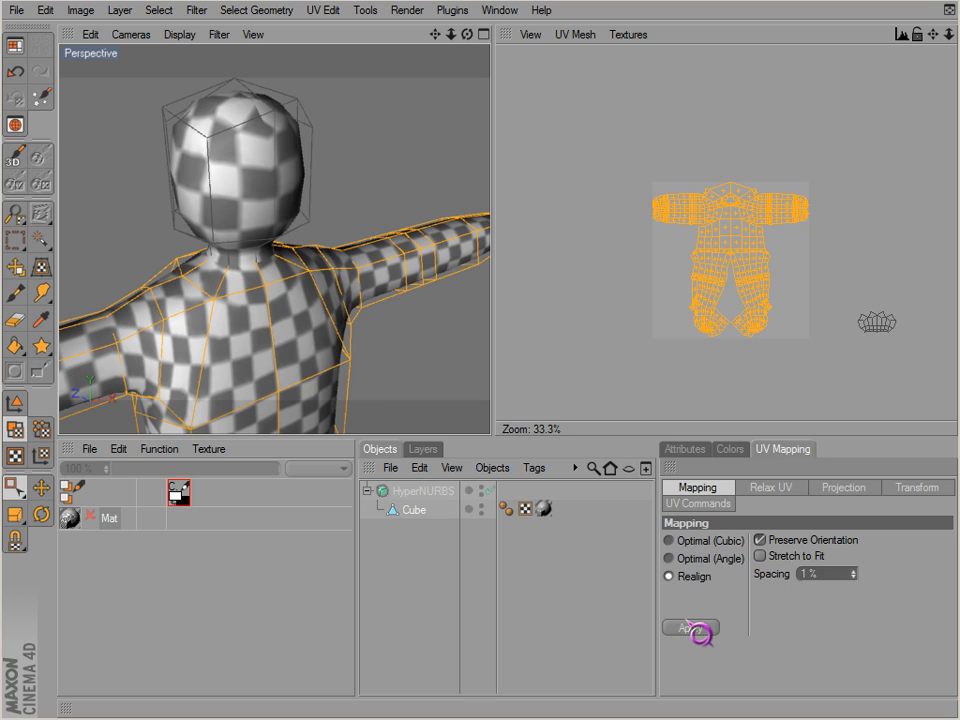
{"action": "left_click", "coordinate": [690, 628]}
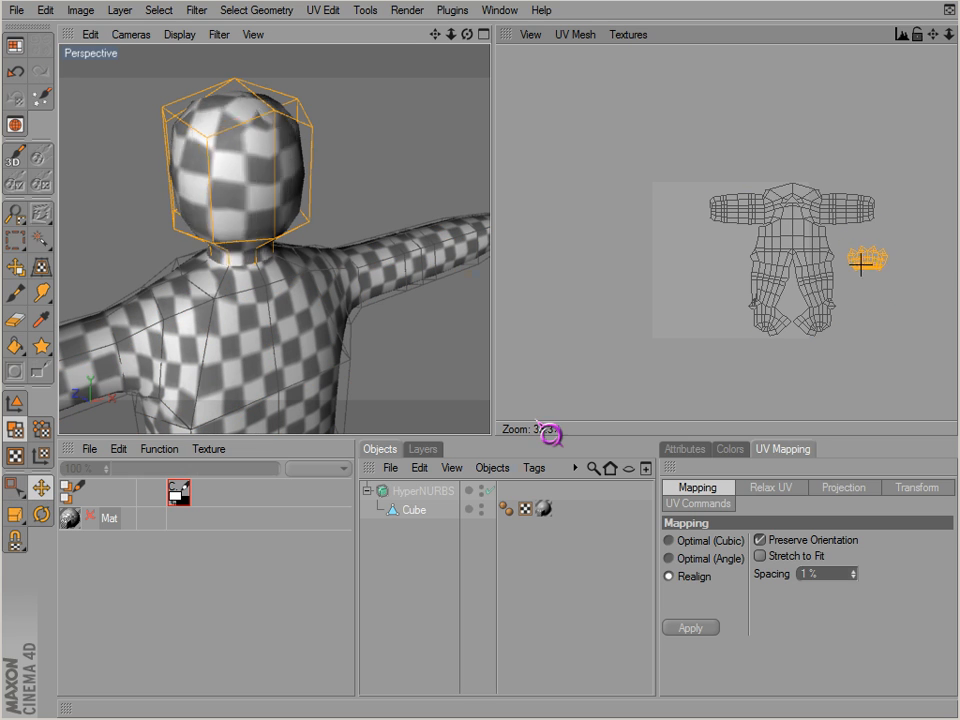
{"action": "left_click", "coordinate": [690, 628]}
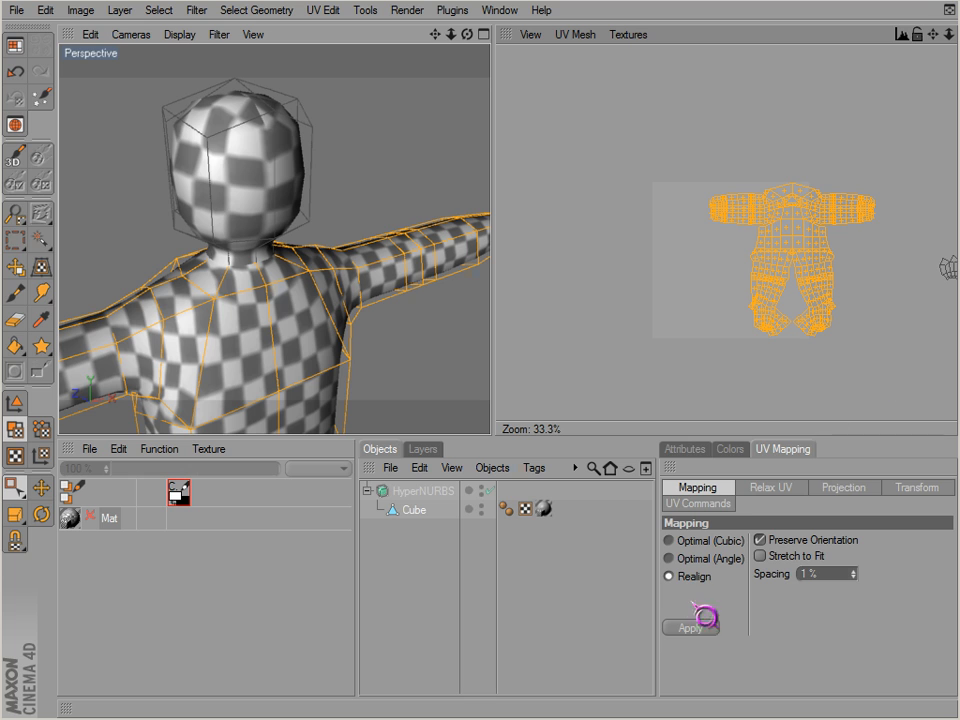
- Apply Optimal (Cubic) mapping with Preserve Orientation to the body UVs
{"action": "left_click", "coordinate": [690, 628]}
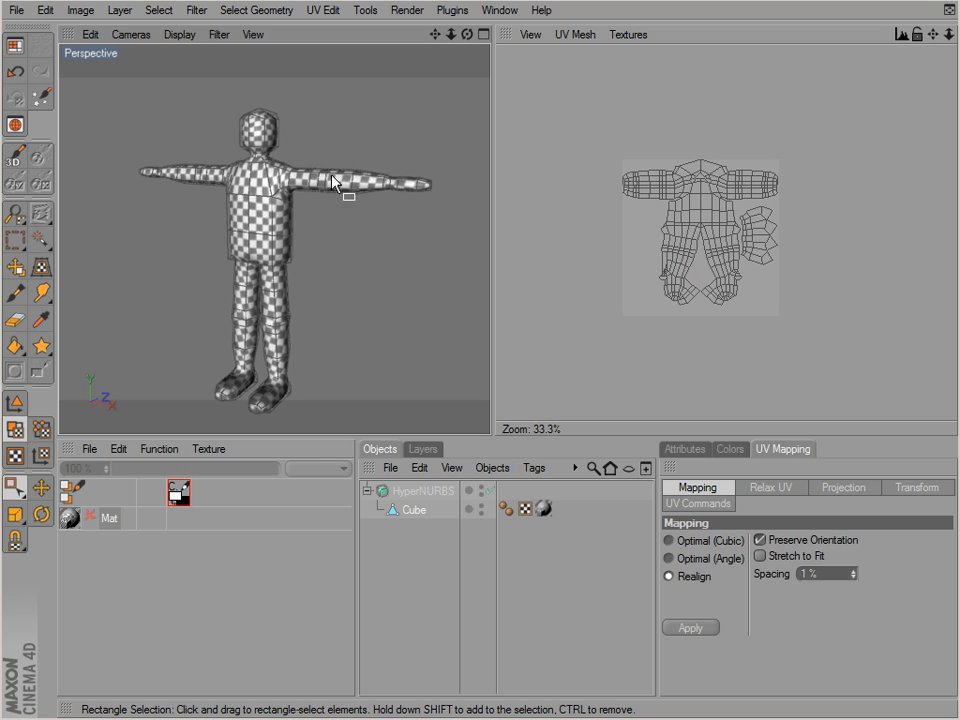
{"action": "mouse_move", "coordinate": [308, 130]}
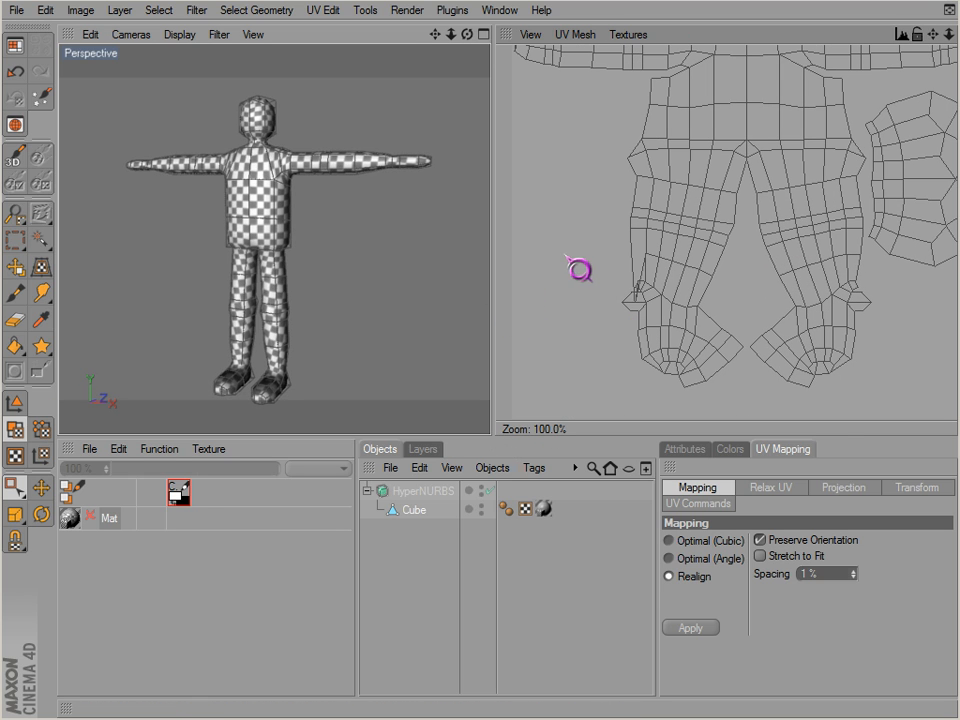
- Show the Relax UV settings, then bring up the interface layout list
{"action": "left_click", "coordinate": [772, 488]}
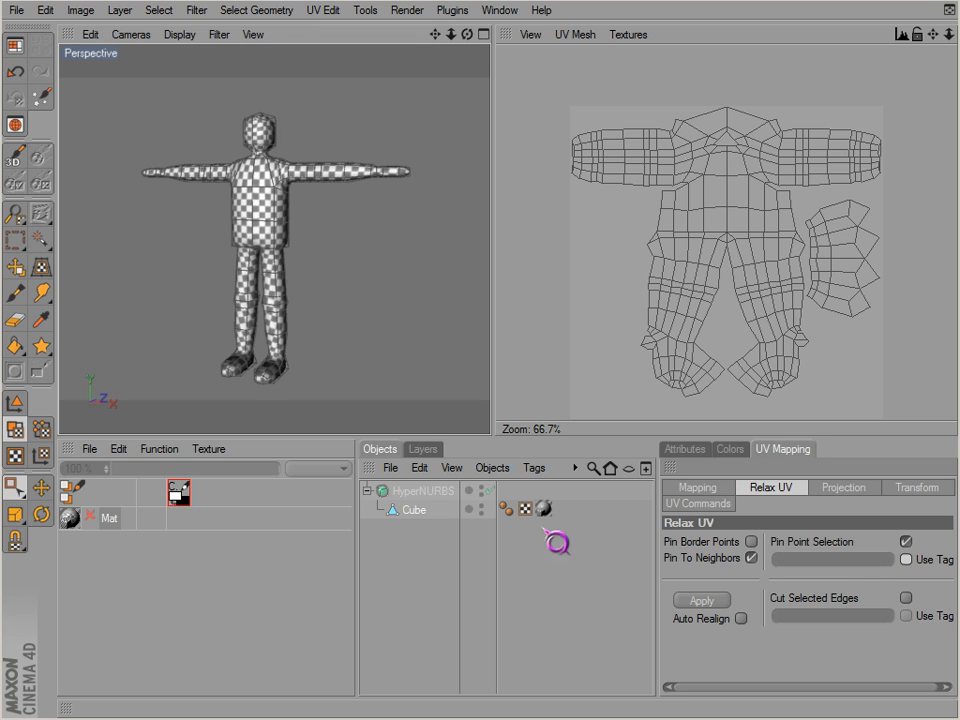
{"action": "mouse_move", "coordinate": [416, 520]}
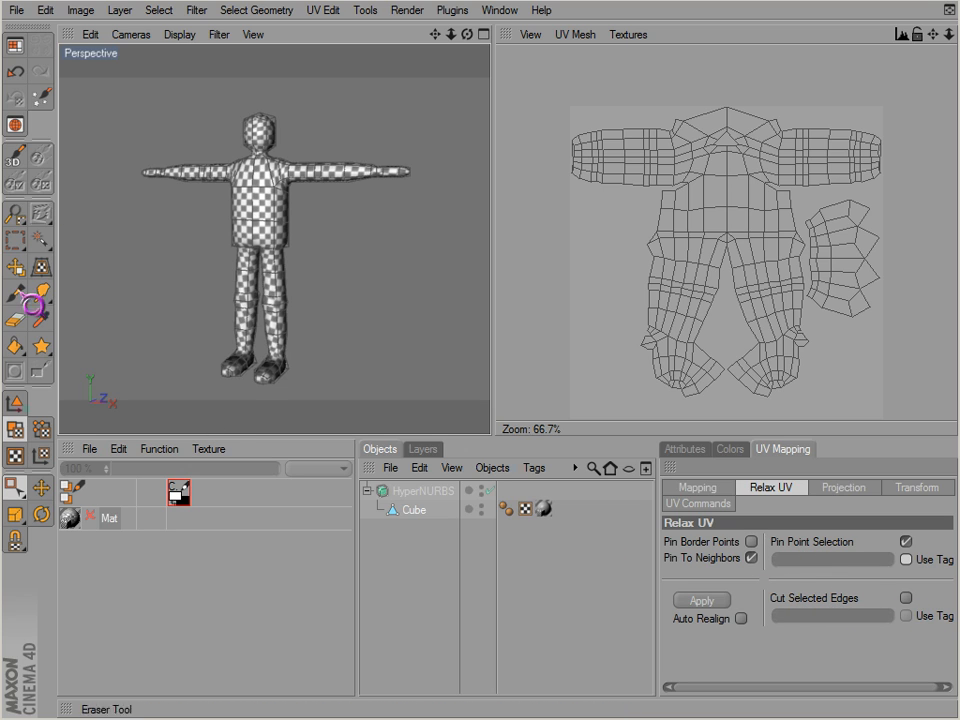
{"action": "left_click", "coordinate": [8, 46]}
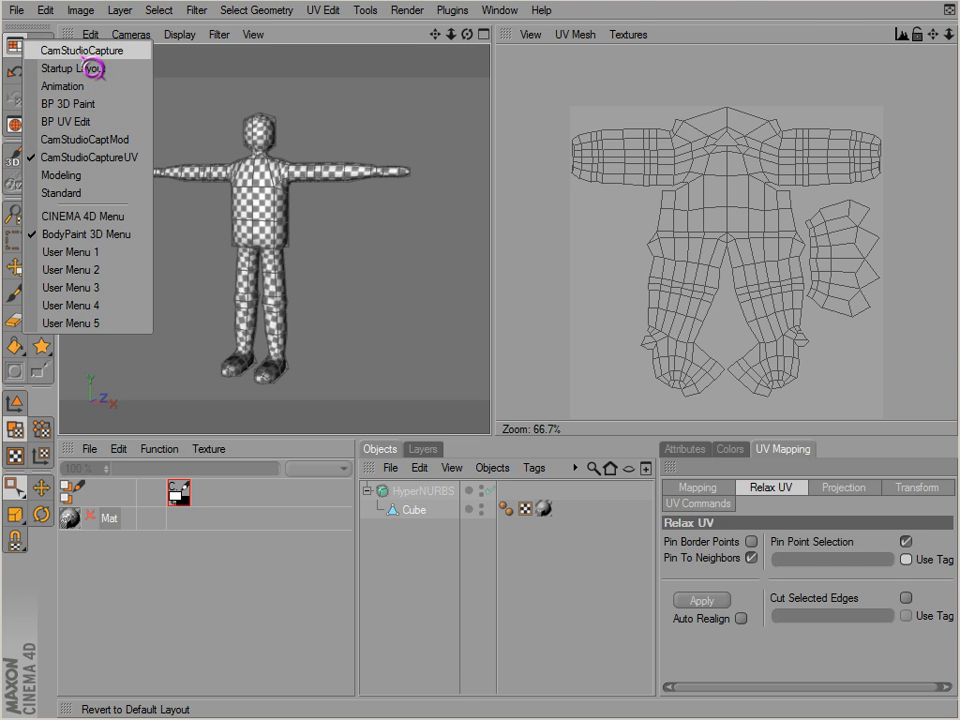
- Switch to the Startup layout, select Cube and paint a Live Selection up the body toward the neck
{"action": "left_click", "coordinate": [60, 192]}
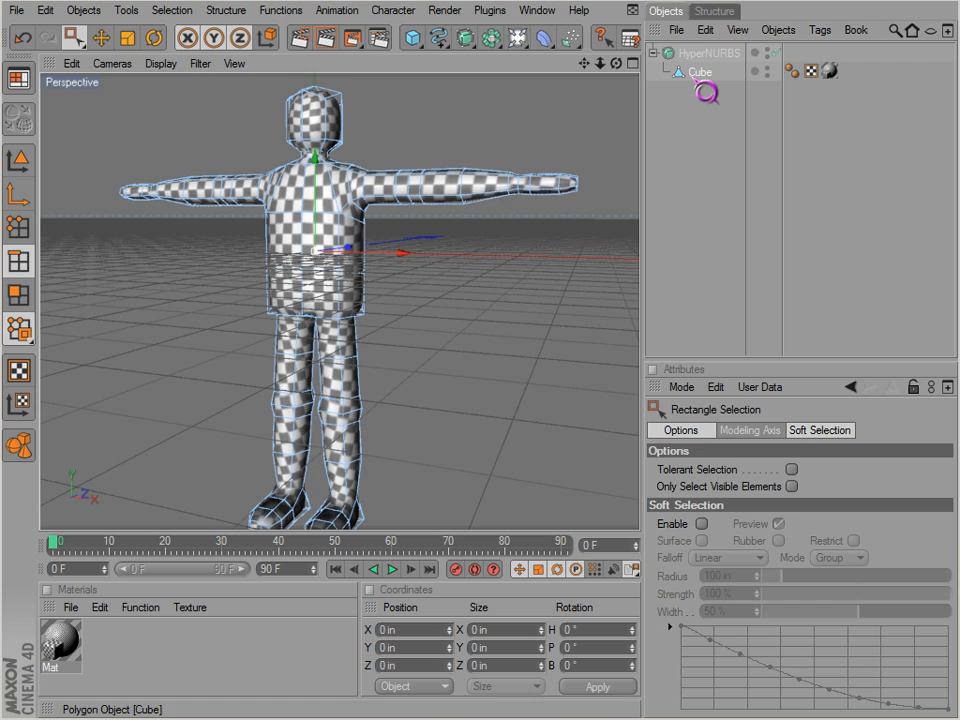
{"action": "left_click", "coordinate": [700, 72]}
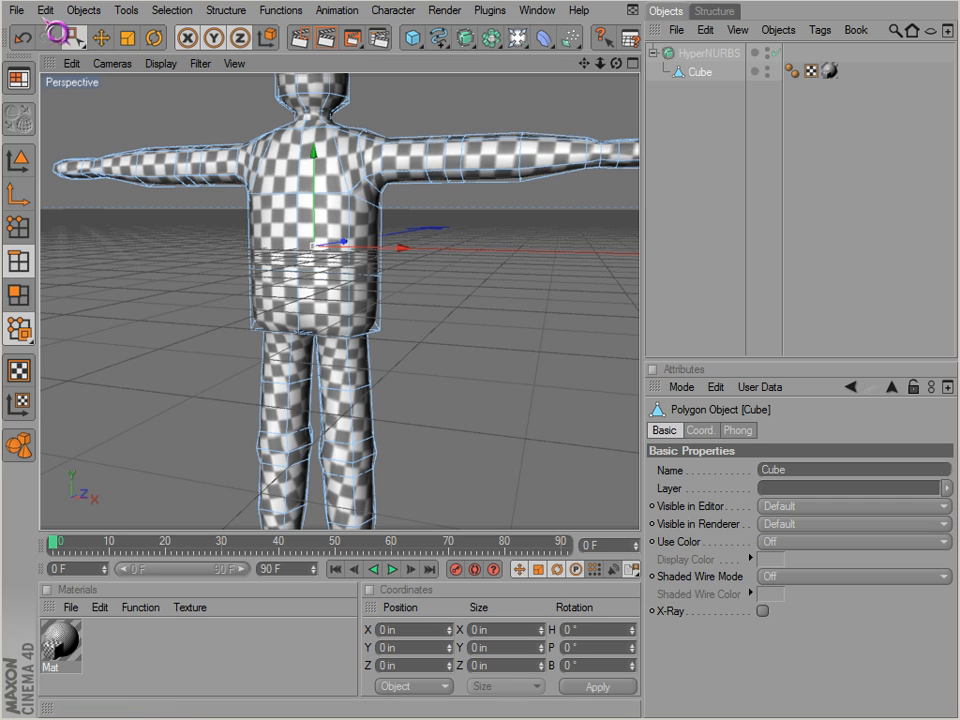
{"action": "left_click", "coordinate": [76, 36]}
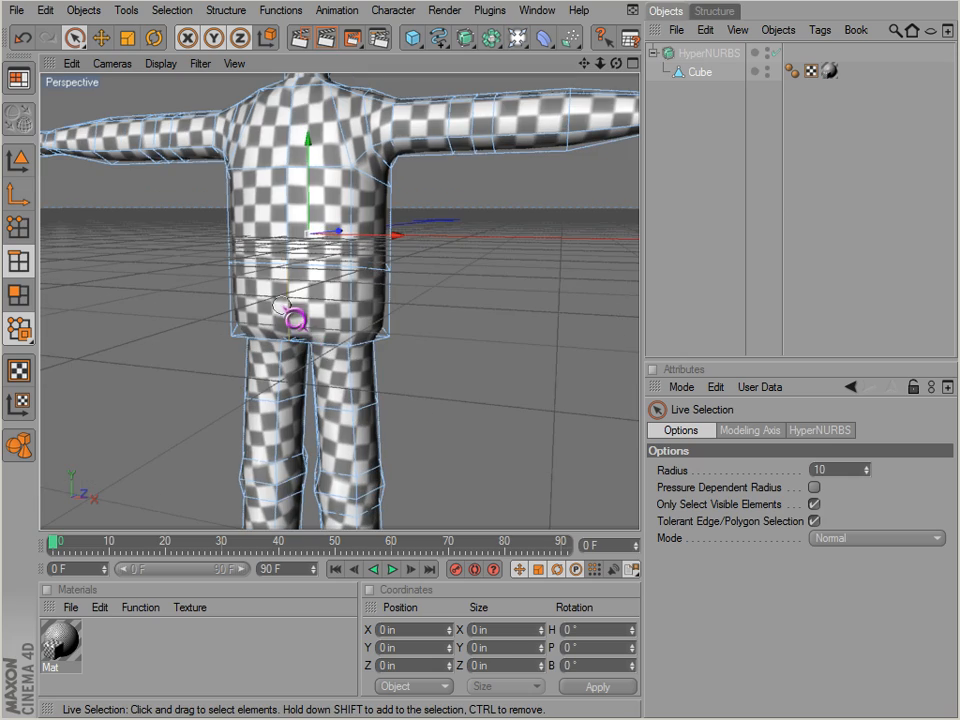
{"action": "left_click_drag", "start_coordinate": [296, 320], "coordinate": [312, 164]}
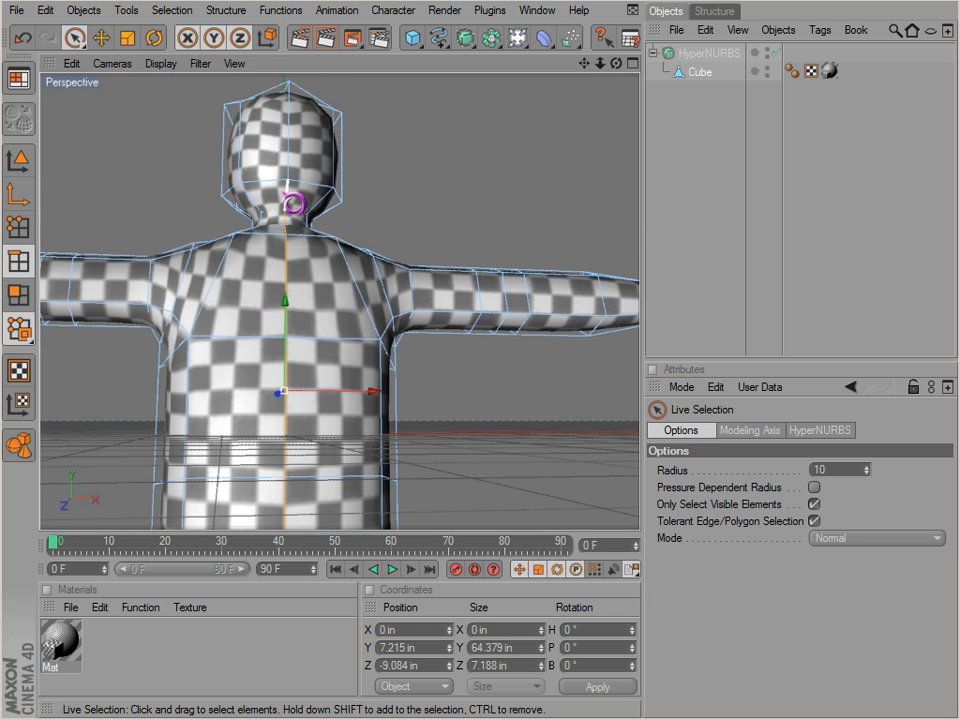
{"action": "left_click", "coordinate": [12, 76]}
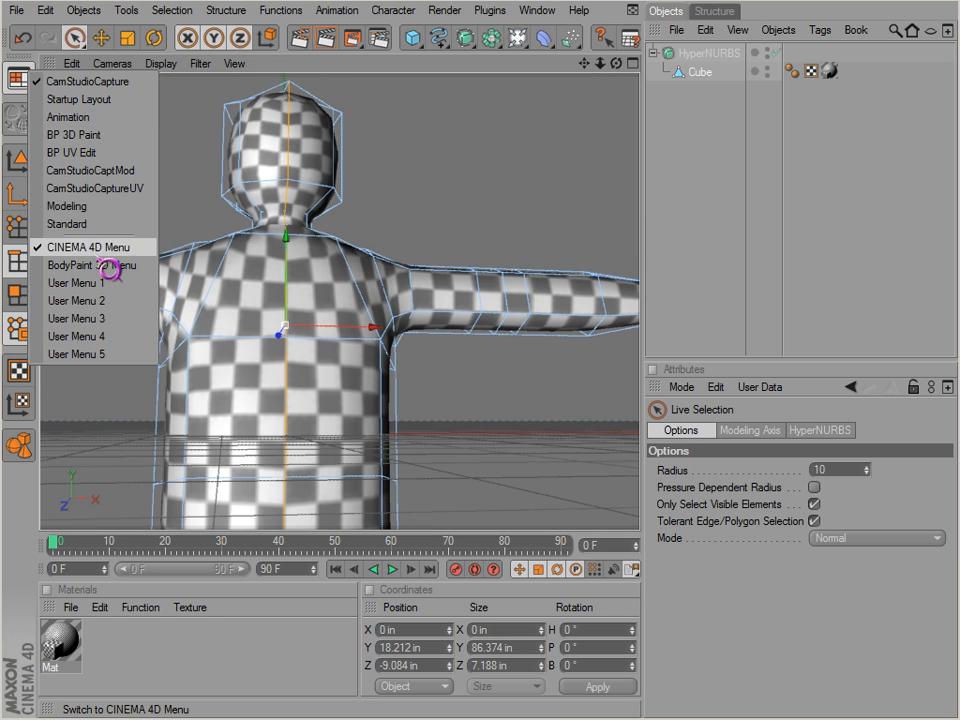
- In the BP UV Edit layout, bring up Relax UV and adjust the Cut Selected Edges setting
{"action": "left_click", "coordinate": [92, 264]}
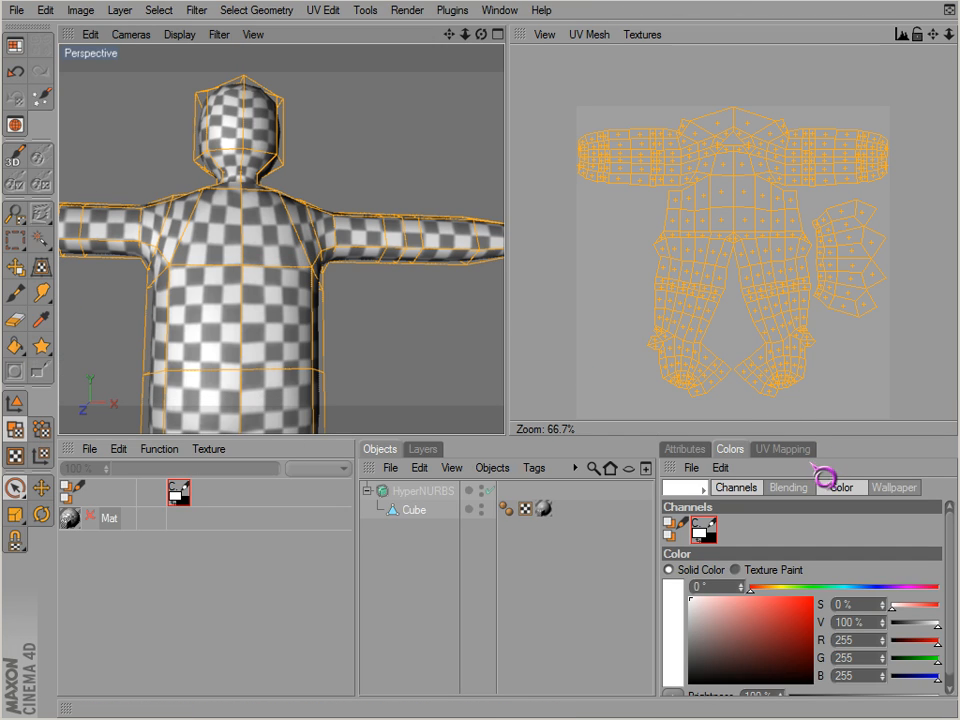
{"action": "left_click", "coordinate": [782, 448]}
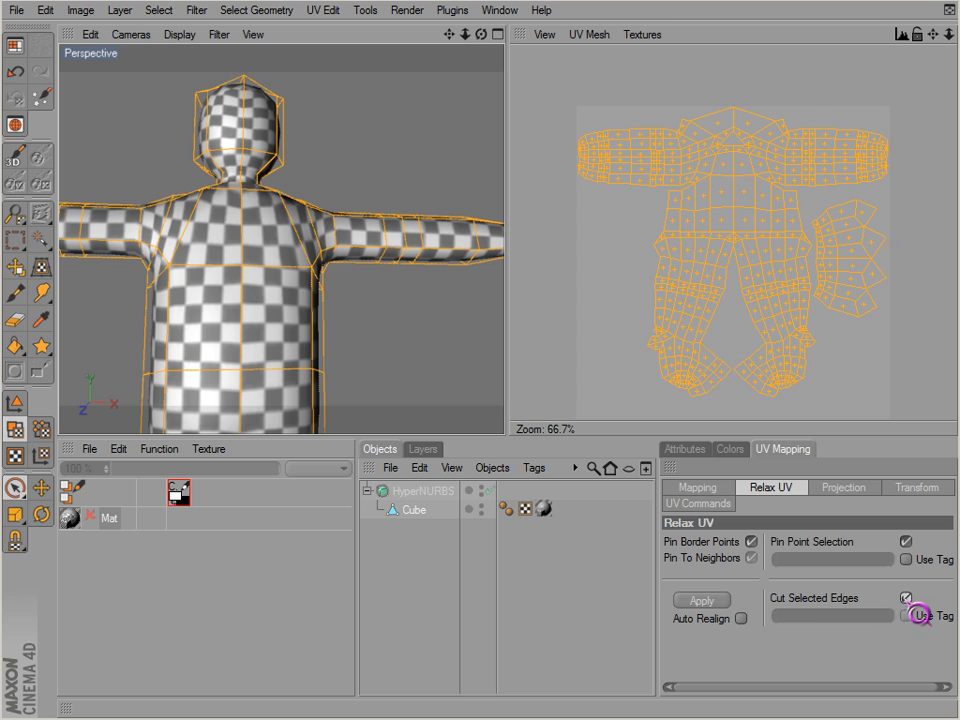
{"action": "left_click", "coordinate": [700, 600]}
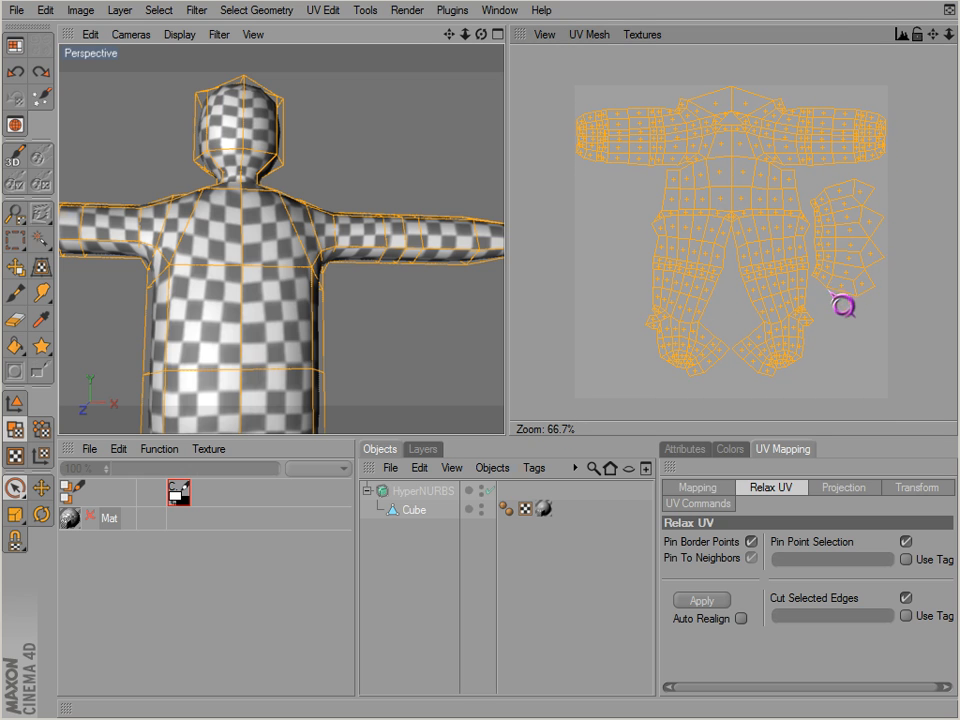
{"action": "left_click", "coordinate": [702, 600]}
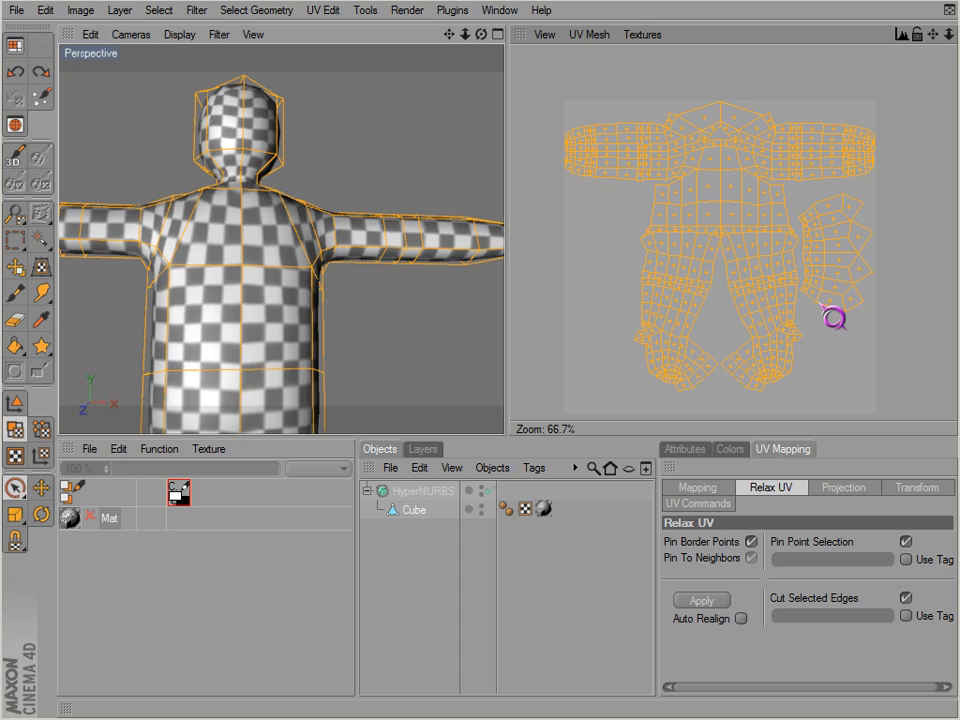
{"action": "mouse_move", "coordinate": [830, 320]}
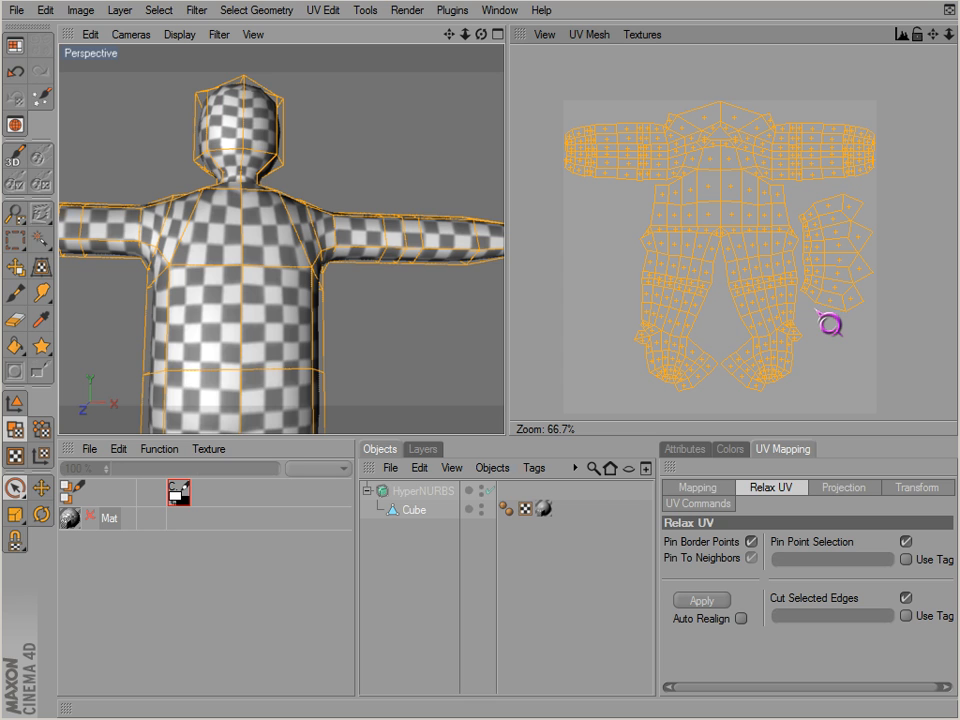
- Turn off Auto Realign and apply Relax UV to the character's mesh
{"action": "left_click", "coordinate": [752, 540]}
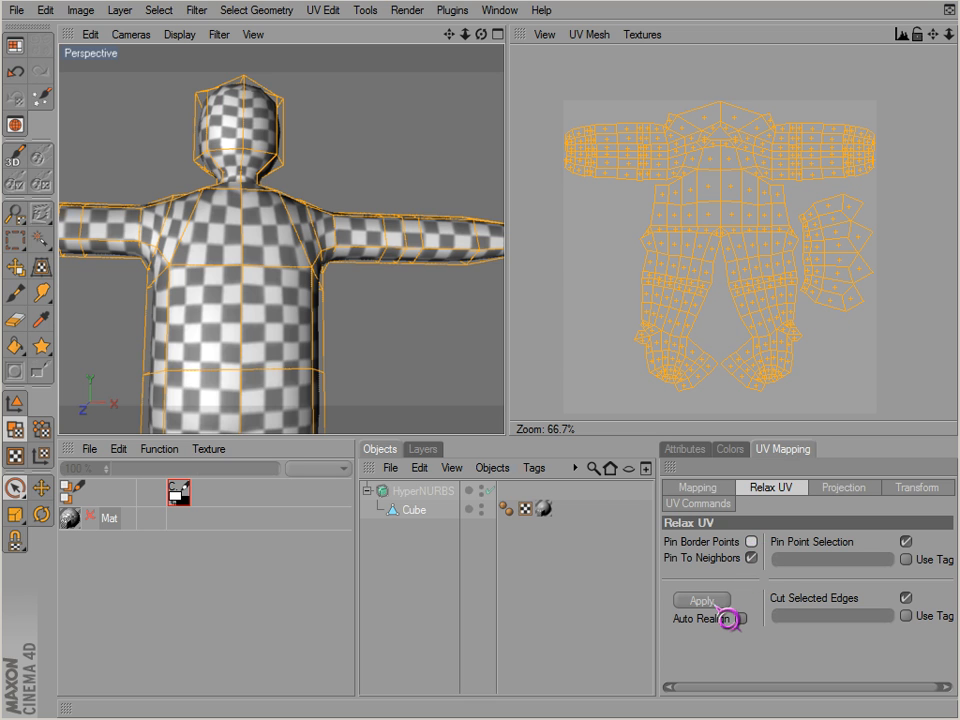
{"action": "left_click", "coordinate": [702, 600]}
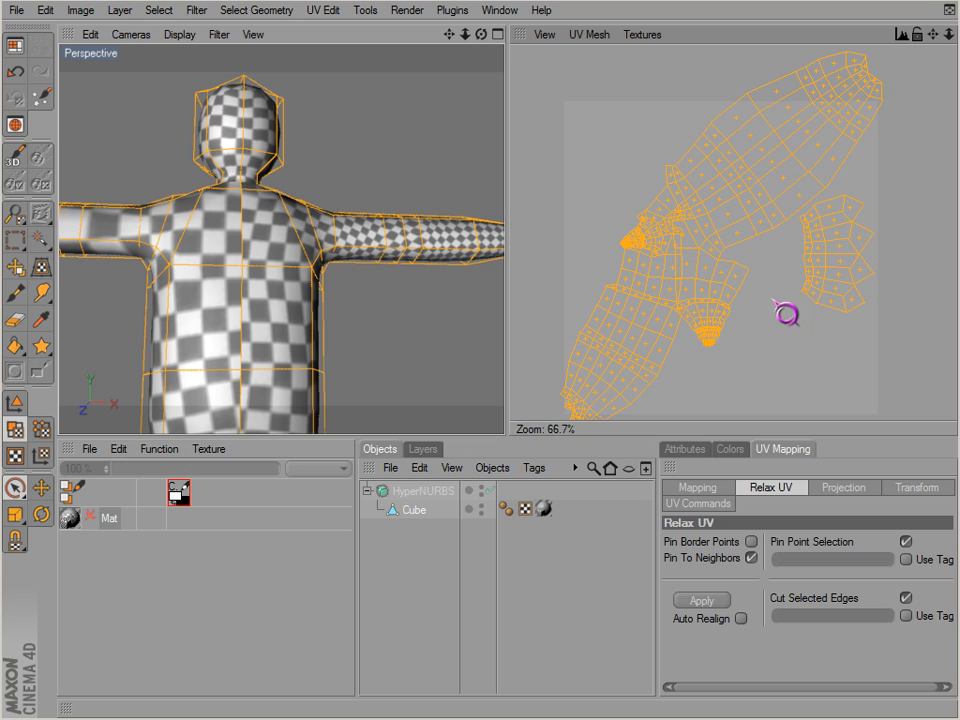
{"action": "left_click", "coordinate": [702, 600]}
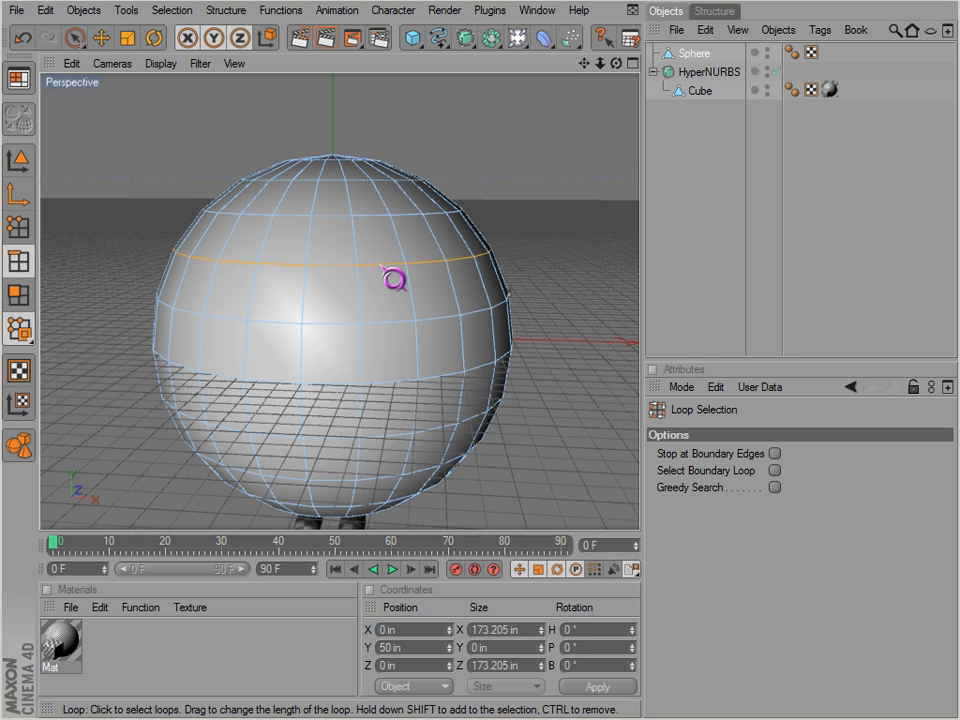
- Bring up the interface layout list after selecting two edge loops on the sphere
{"action": "left_click", "coordinate": [14, 76]}
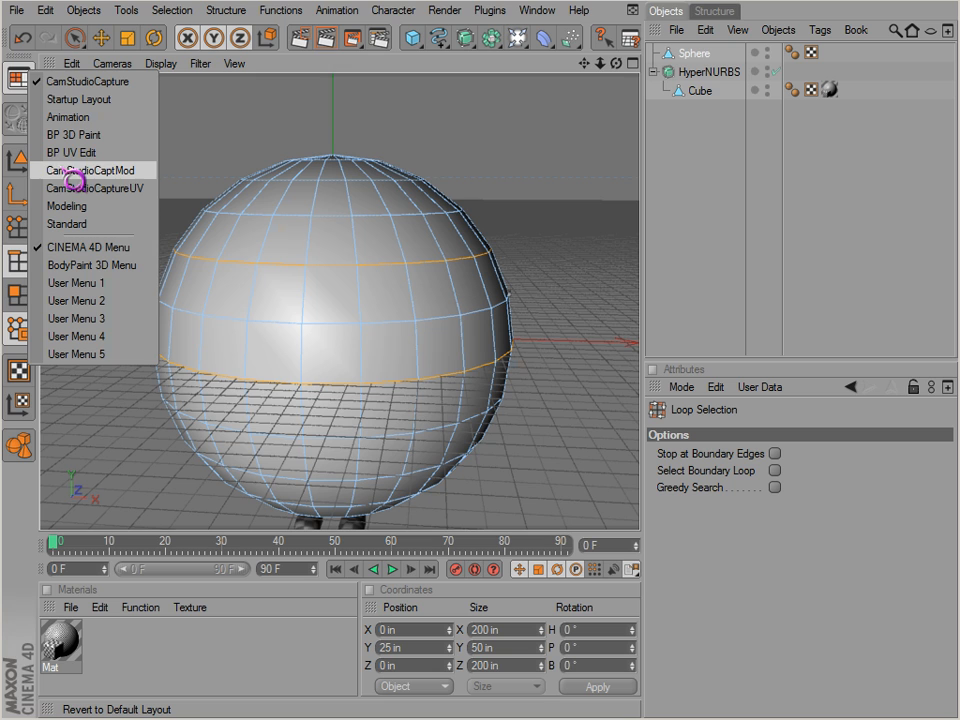
- Back in BP UV Edit, select the sphere and run an initial Relax UV on it
{"action": "left_click", "coordinate": [92, 170]}
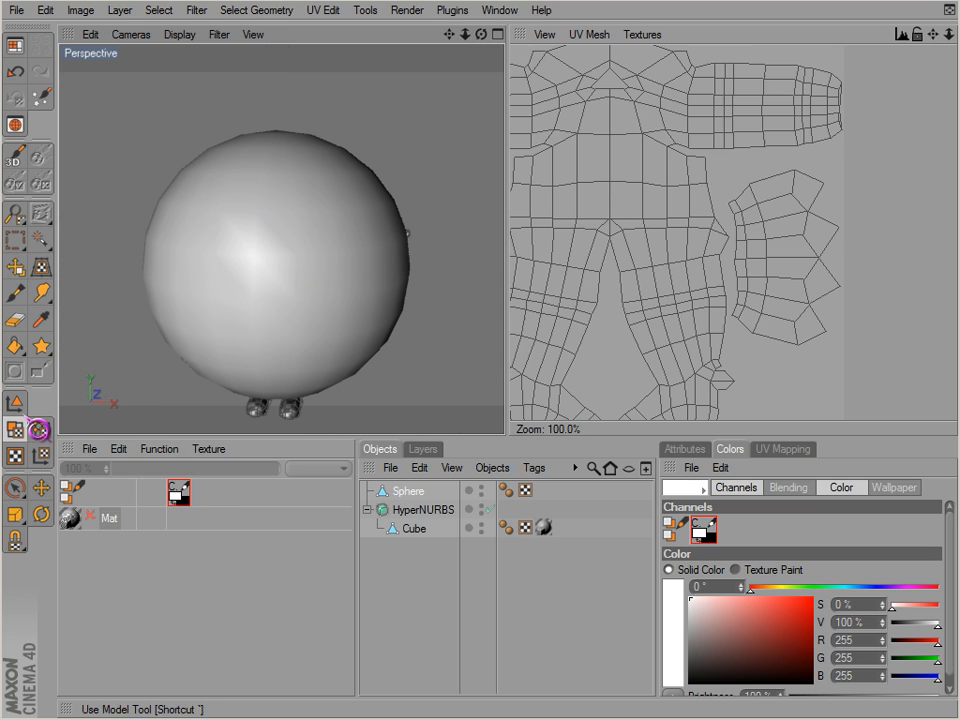
{"action": "left_click", "coordinate": [412, 528]}
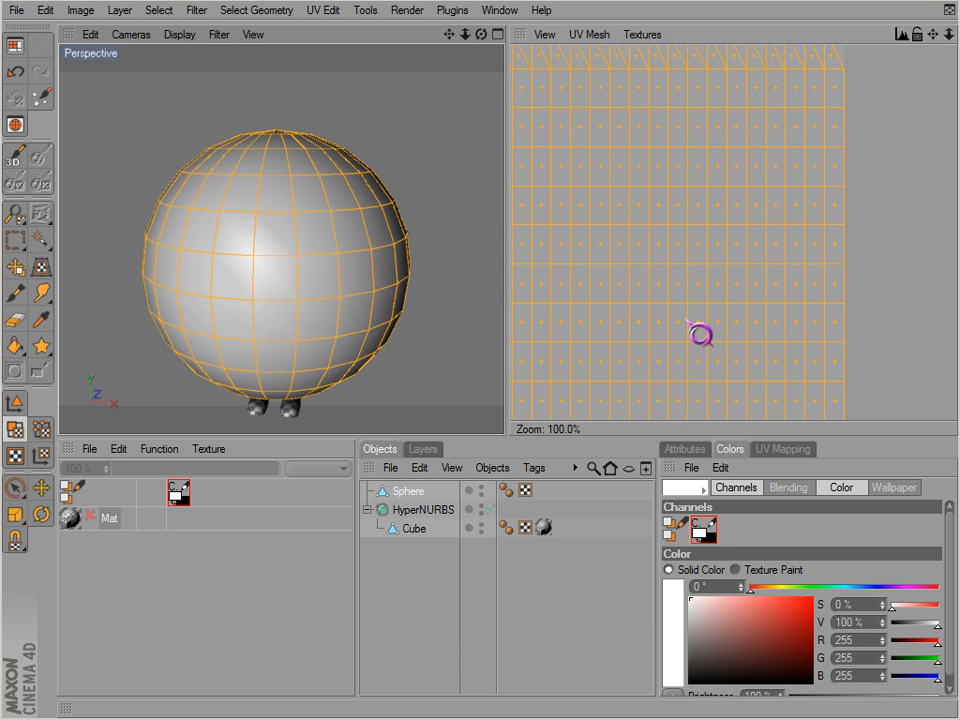
{"action": "left_click", "coordinate": [782, 448]}
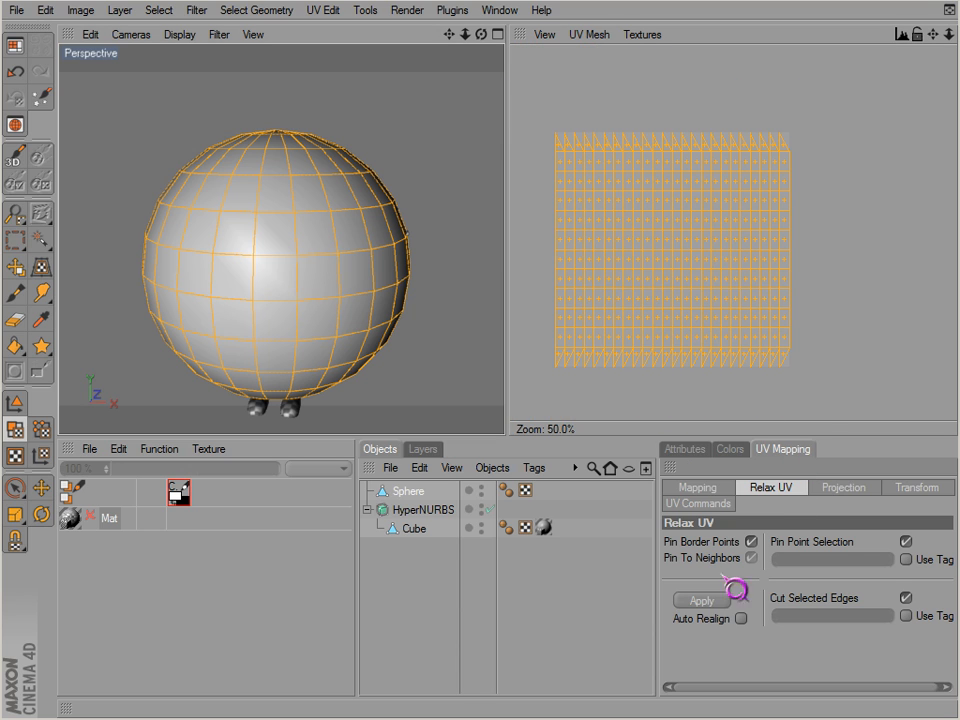
{"action": "left_click", "coordinate": [700, 600]}
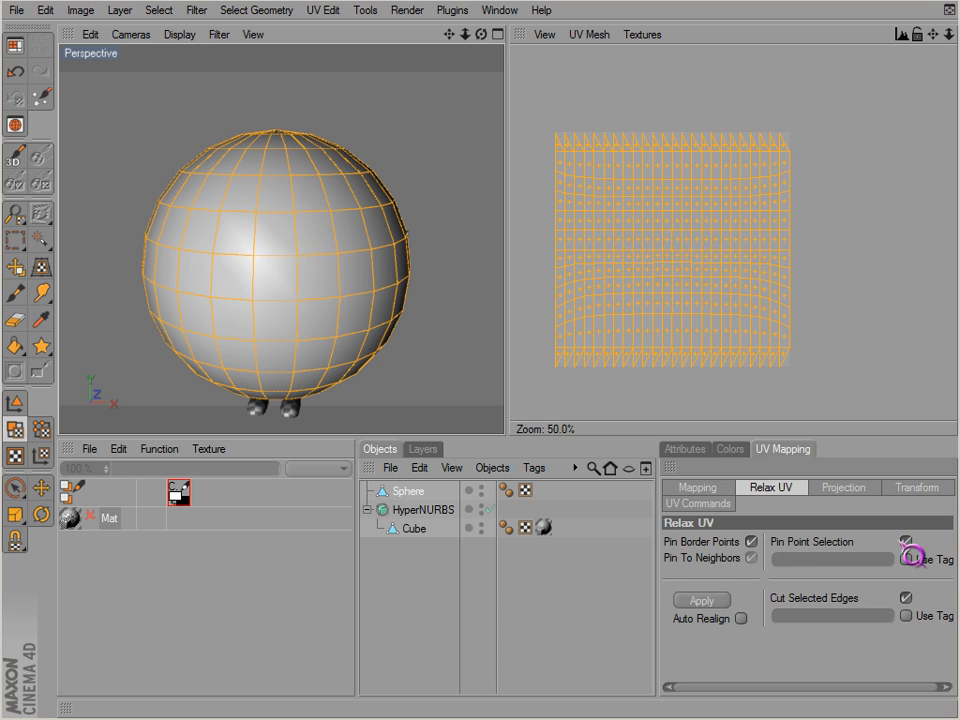
{"action": "left_click", "coordinate": [702, 600]}
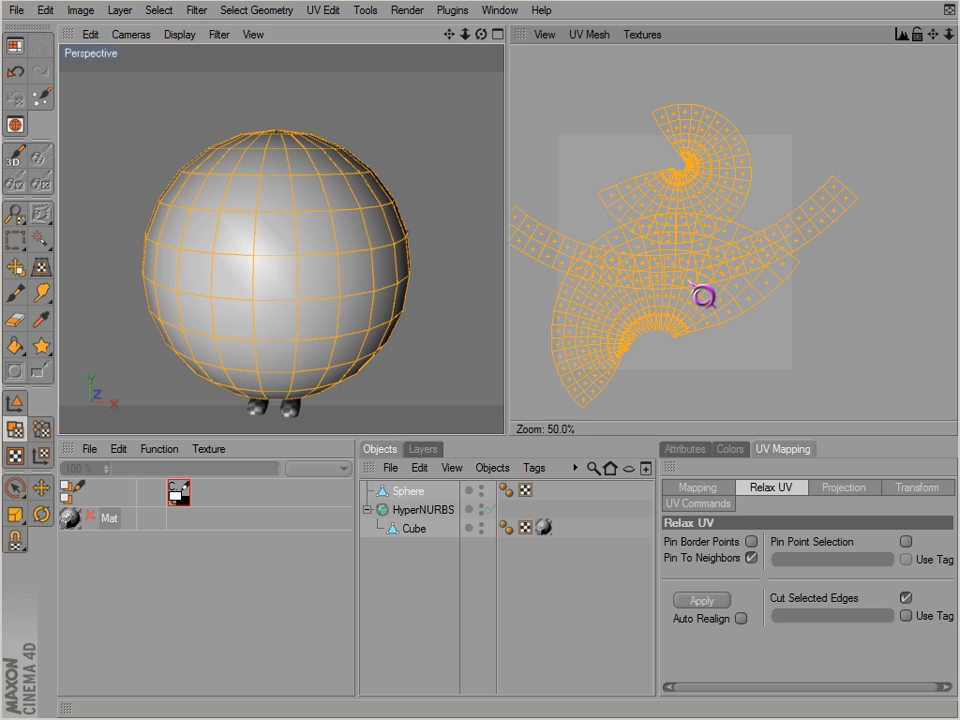
- Enable Cut Selected Edges and toggle Auto Realign, then reapply Relax UV to the sphere
{"action": "scroll", "scroll_direction": "up", "scroll_amount": 3}
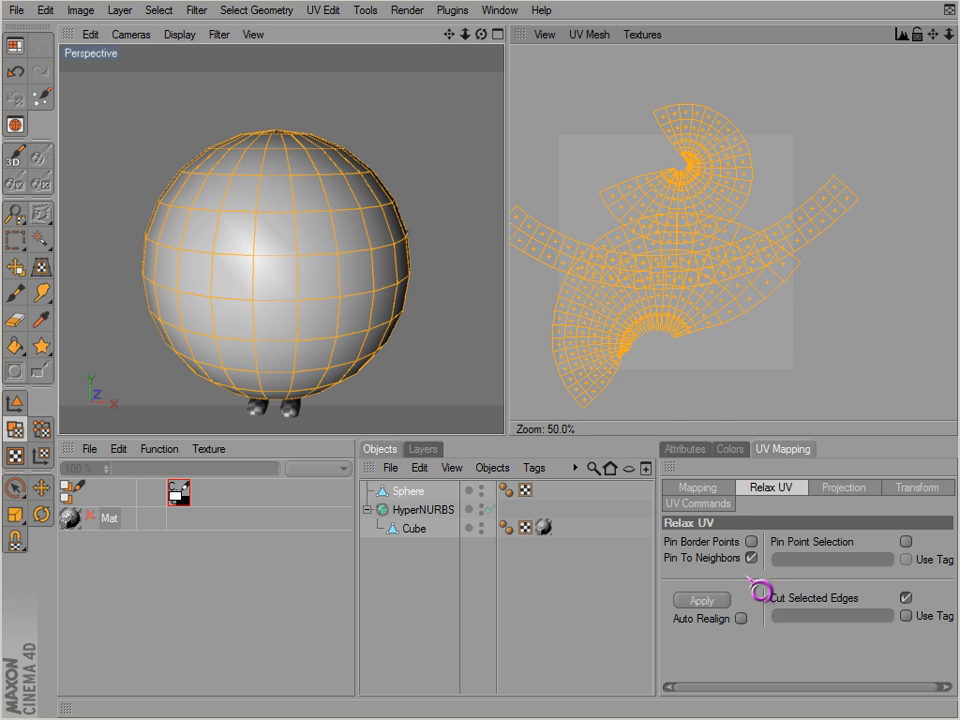
{"action": "left_click", "coordinate": [700, 600]}
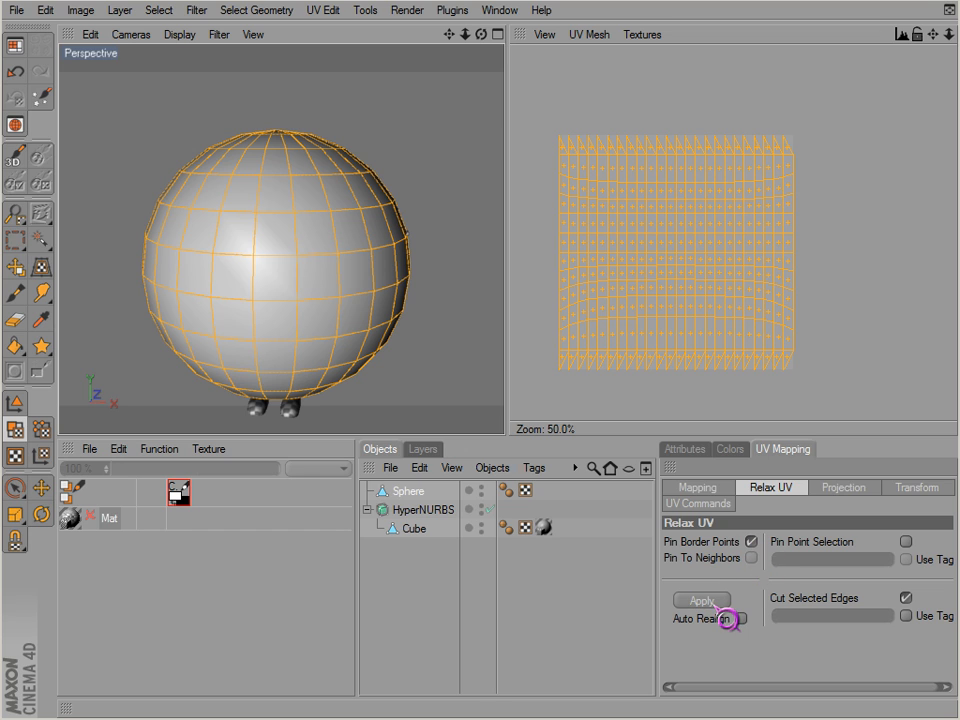
{"action": "left_click", "coordinate": [702, 600]}
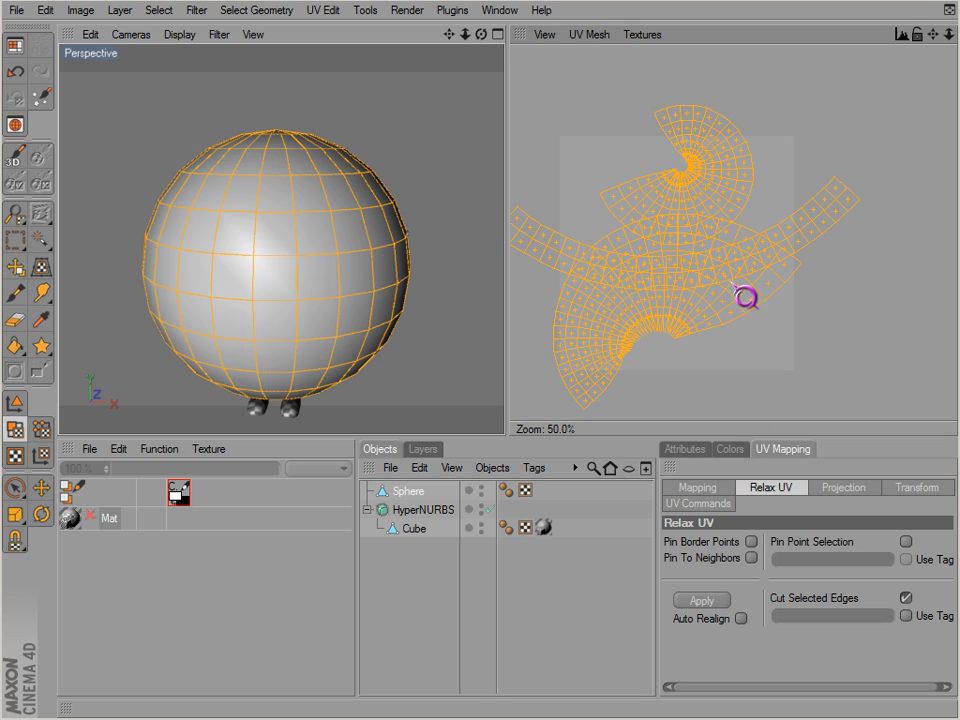
{"action": "scroll", "scroll_direction": "down", "scroll_amount": 3}
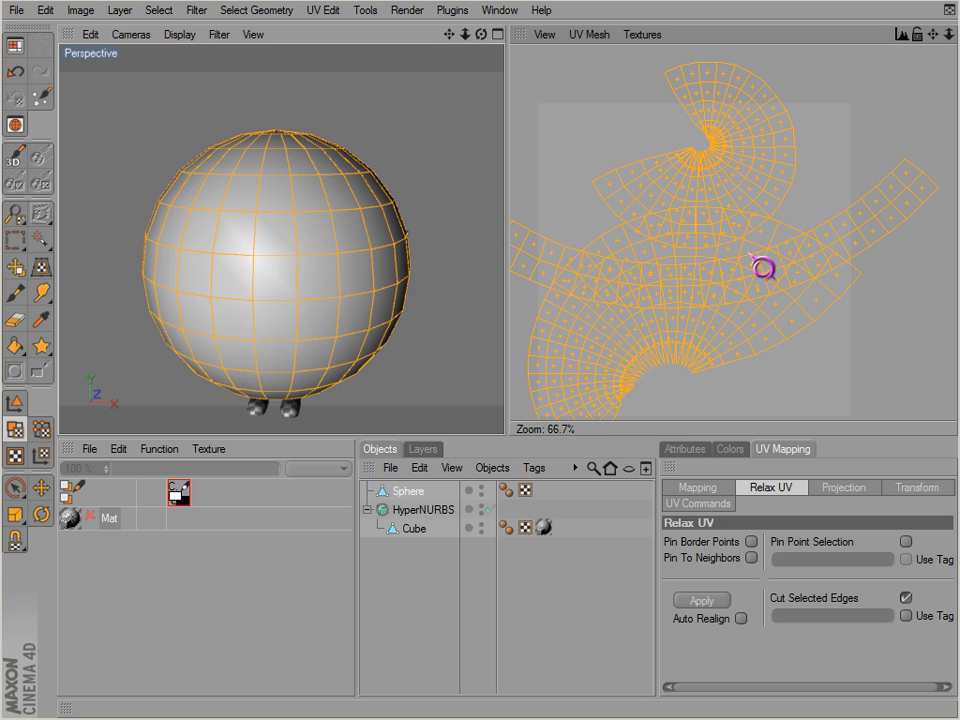
{"action": "left_click", "coordinate": [684, 448]}
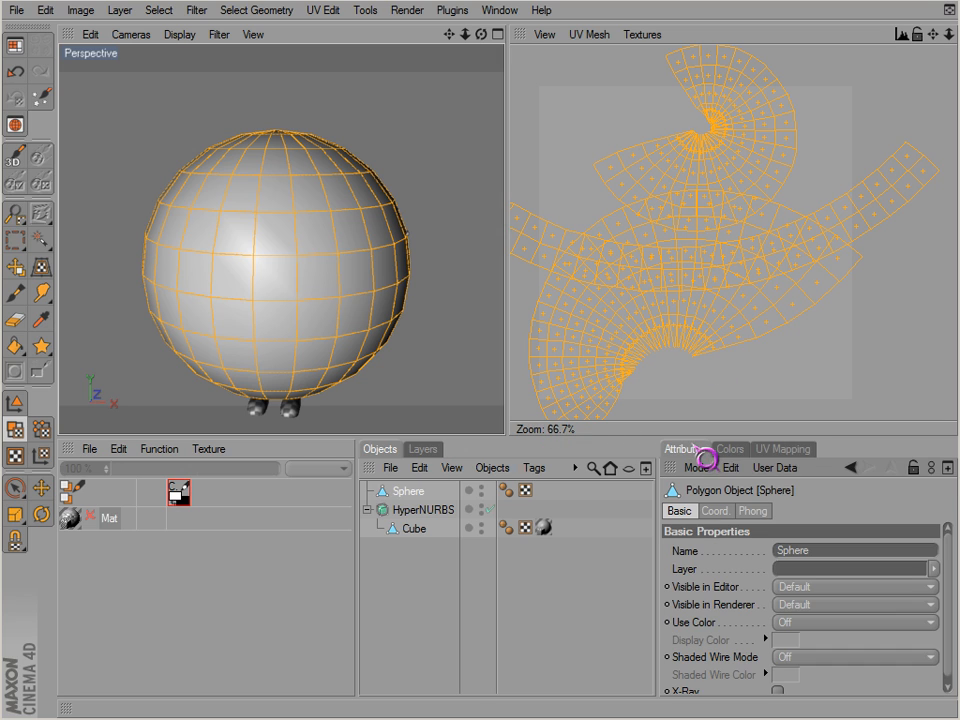
- Apply Realign from the UV Mapping options so the sphere's strips fit the texture square
{"action": "left_click", "coordinate": [782, 448]}
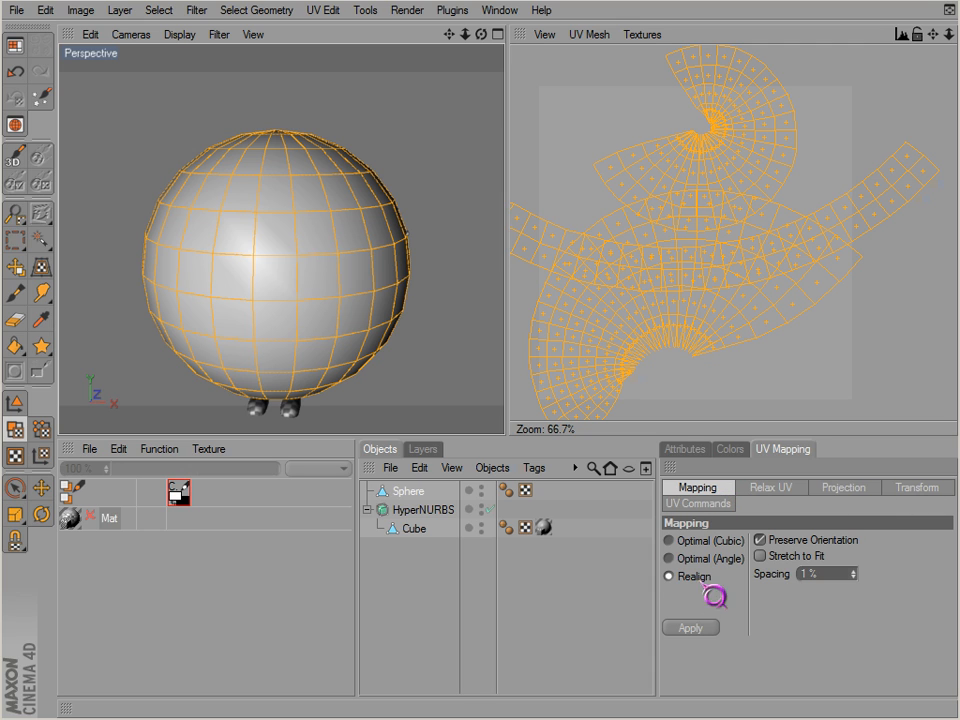
{"action": "left_click", "coordinate": [690, 628]}
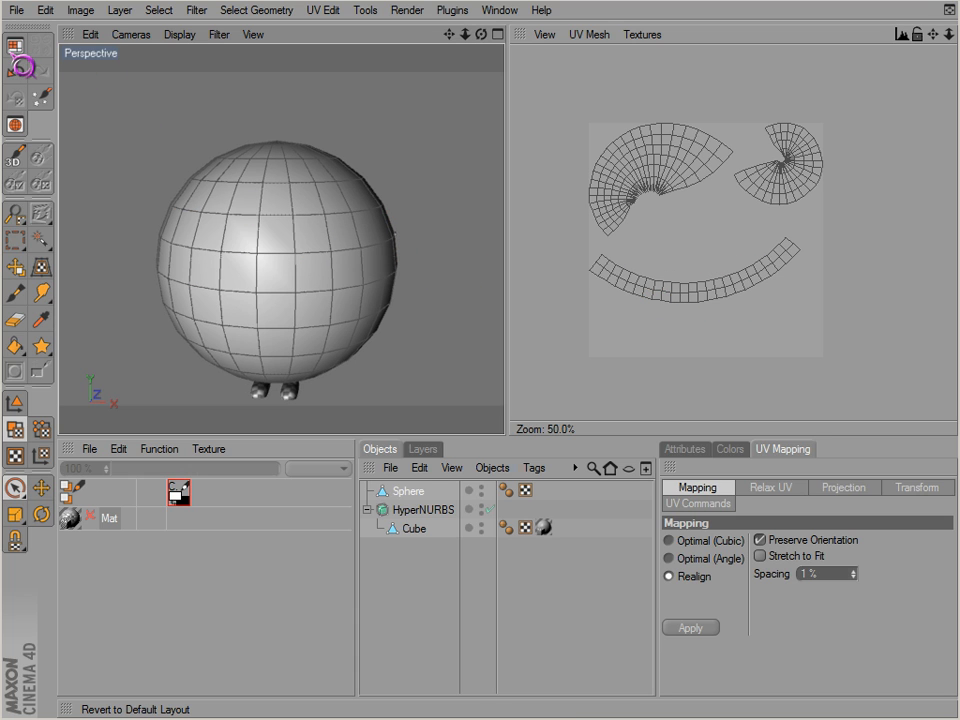
{"action": "left_click", "coordinate": [28, 32]}
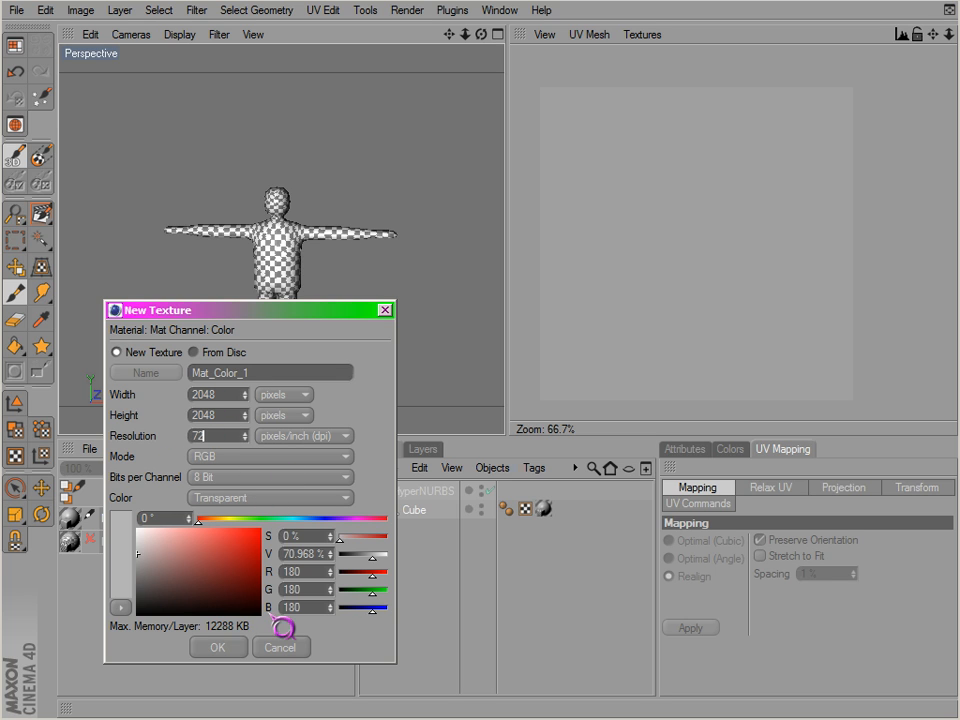
- Confirm the new 2048×2048 colour texture for the character's material
{"action": "left_click", "coordinate": [216, 648]}
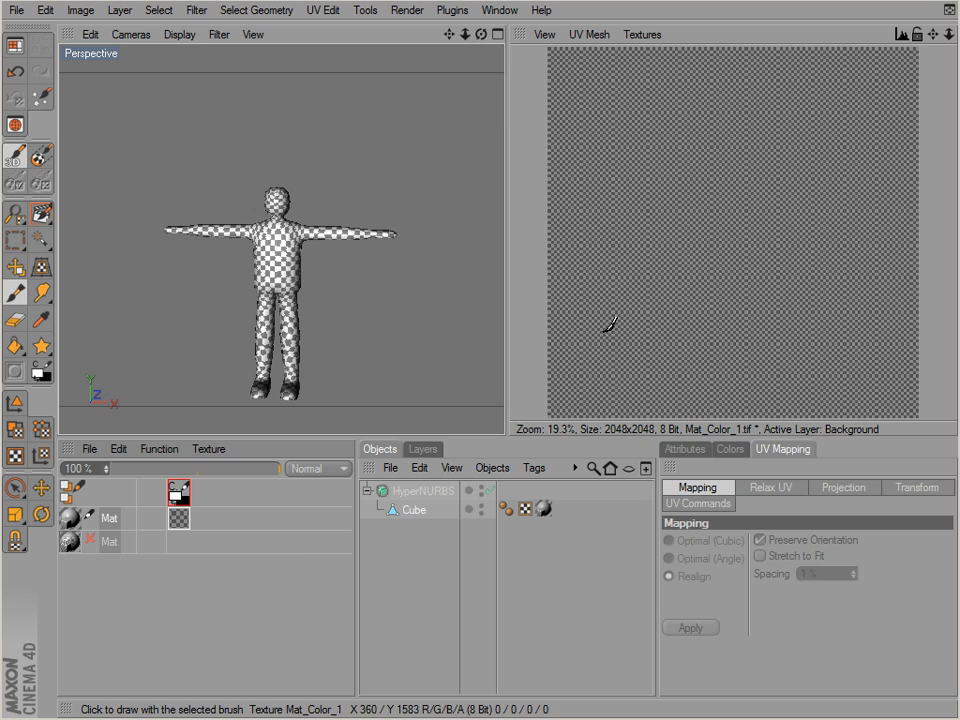
- Check the texture's Background layer, then select the Cube's texture tag to apply it
{"action": "left_click", "coordinate": [422, 448]}
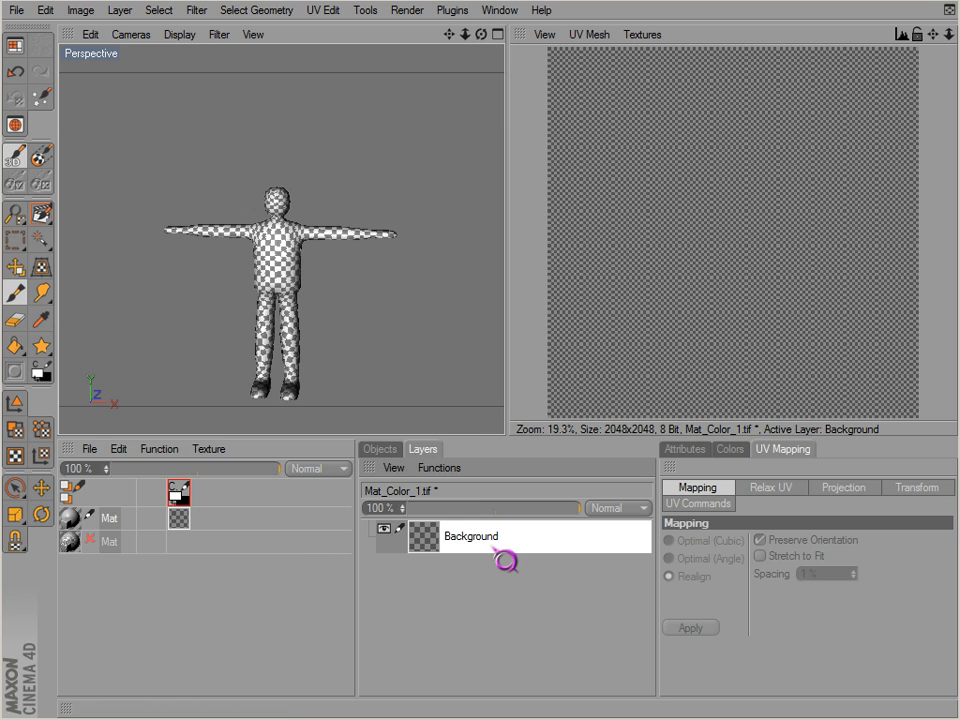
{"action": "mouse_move", "coordinate": [588, 310]}
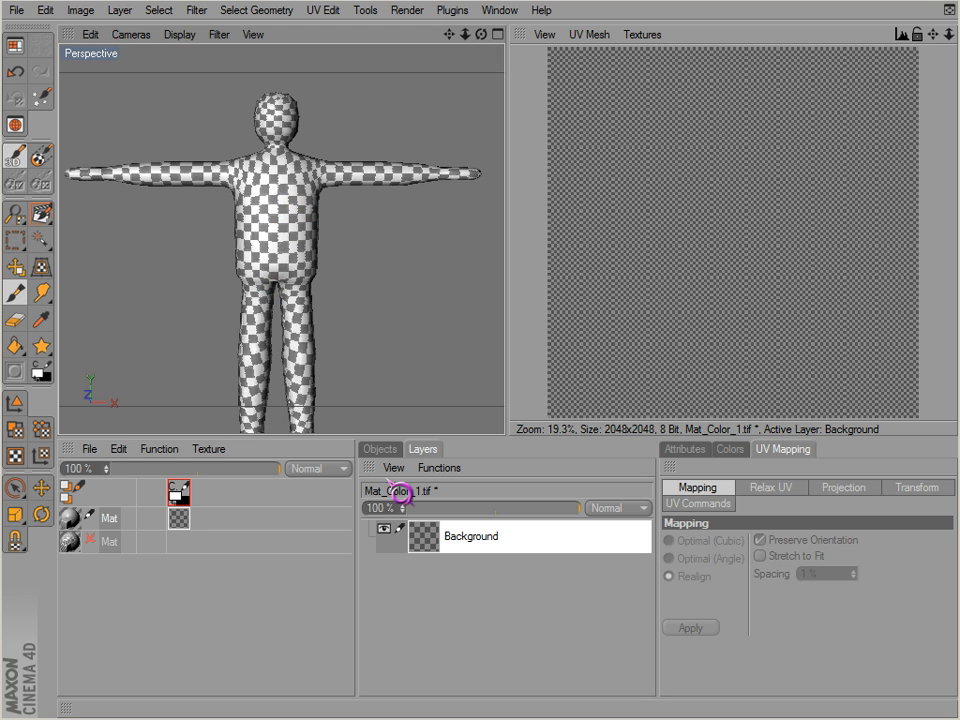
{"action": "left_click_drag", "start_coordinate": [662, 168], "coordinate": [656, 270]}
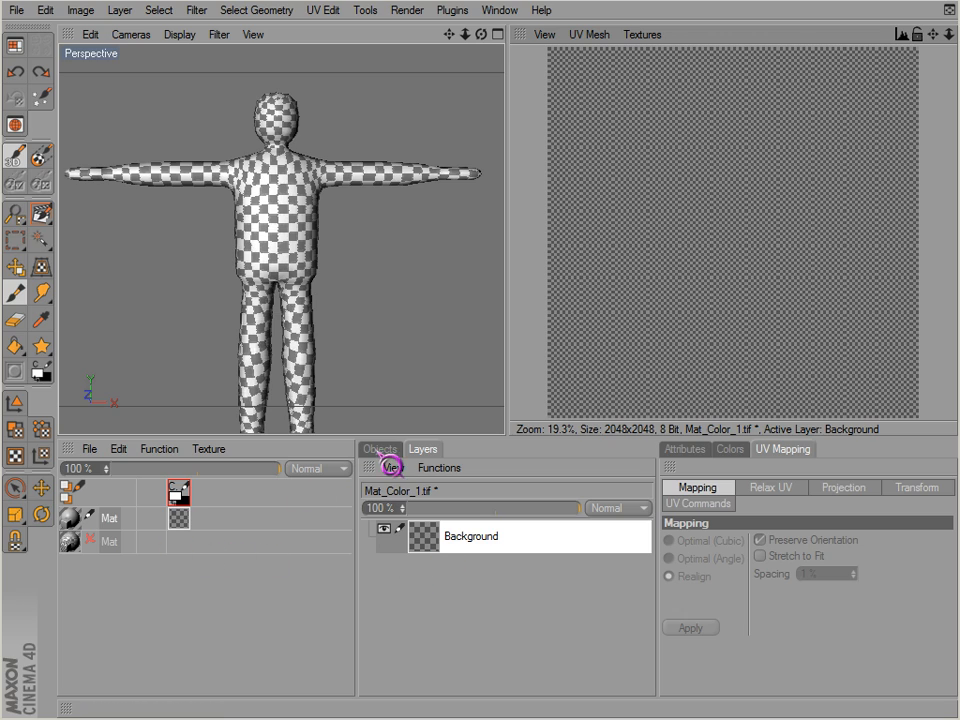
{"action": "left_click", "coordinate": [380, 448]}
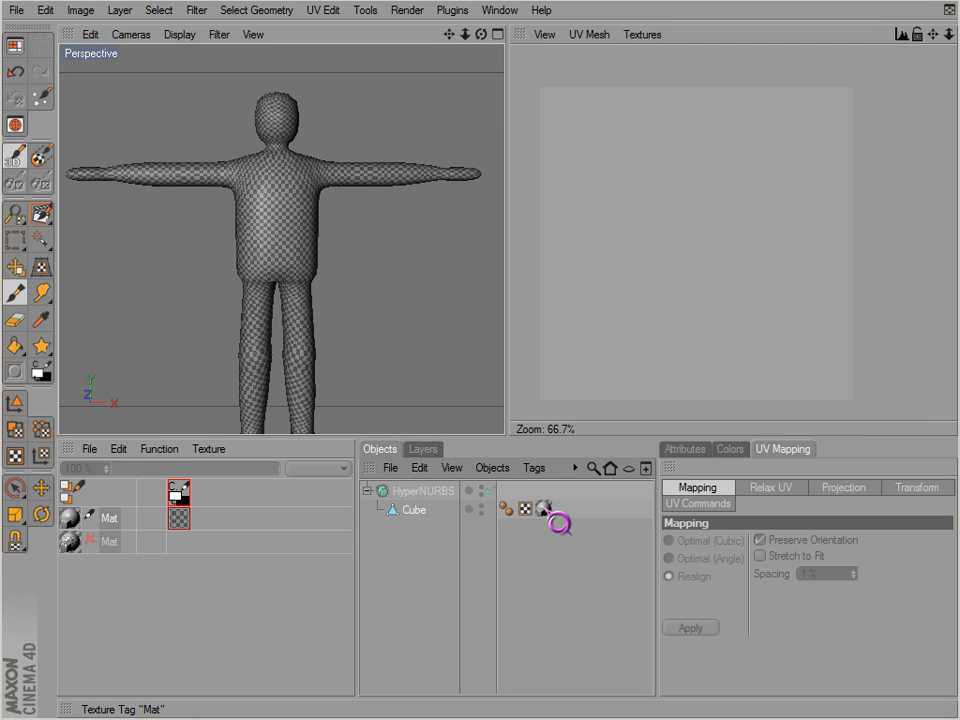
{"action": "left_click", "coordinate": [422, 448]}
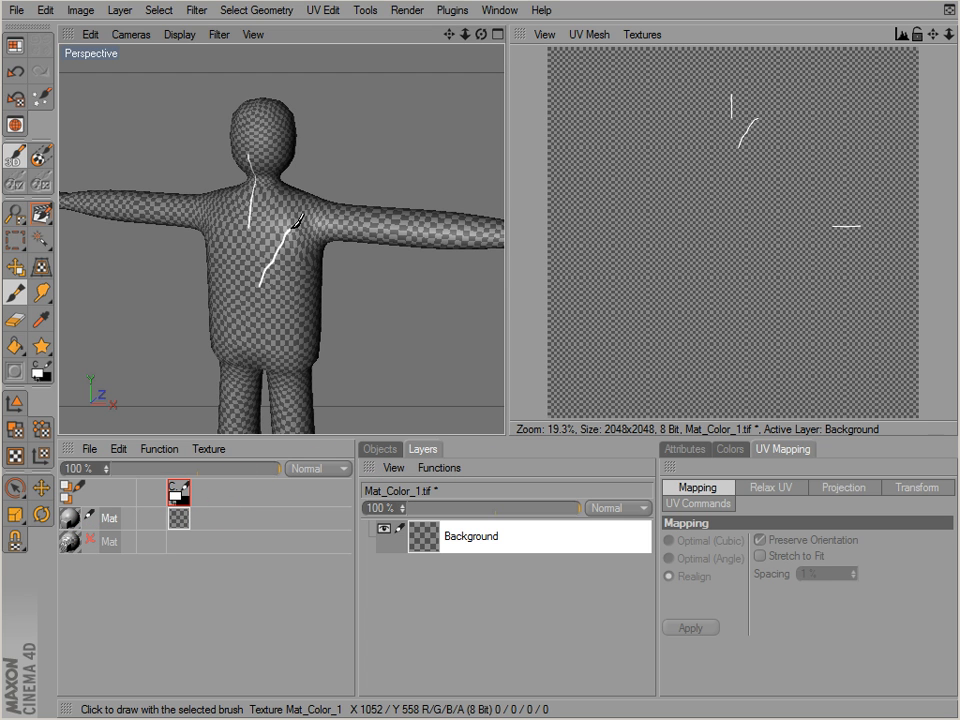
- Paint two white brush strokes across the character's body and chest
{"action": "left_click_drag", "start_coordinate": [290, 228], "coordinate": [470, 232]}
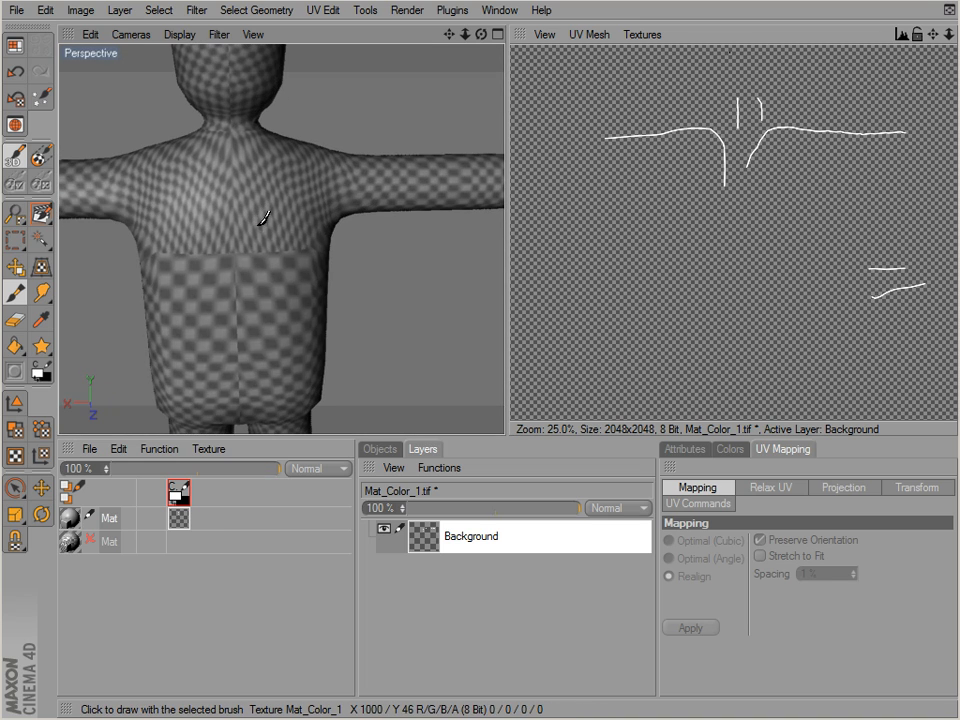
{"action": "left_click_drag", "start_coordinate": [250, 204], "coordinate": [184, 284]}
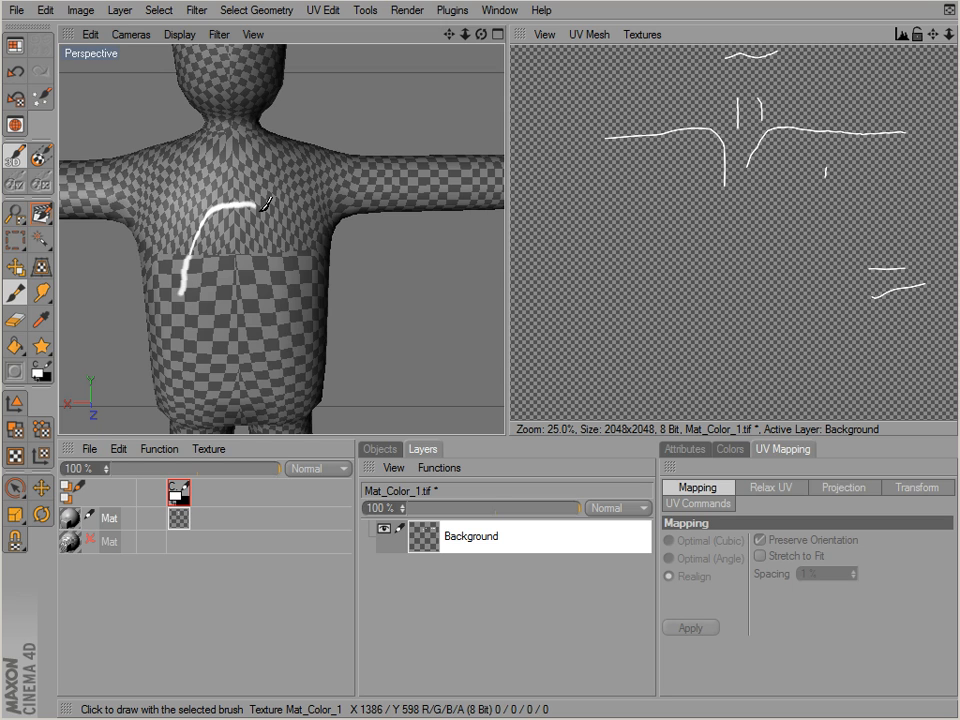